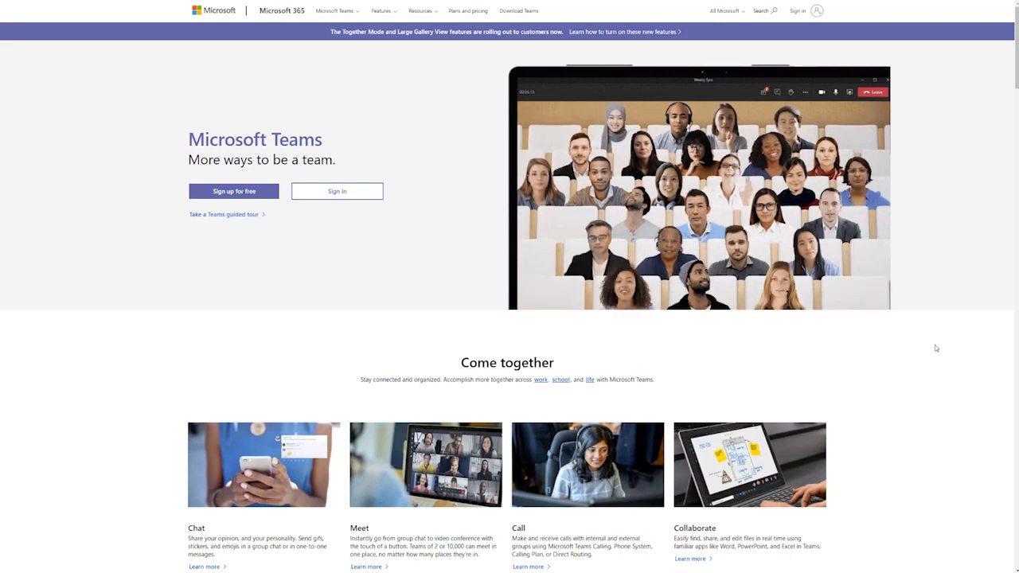
Scroll down through the channel content in the demo
scroll(down, 3)
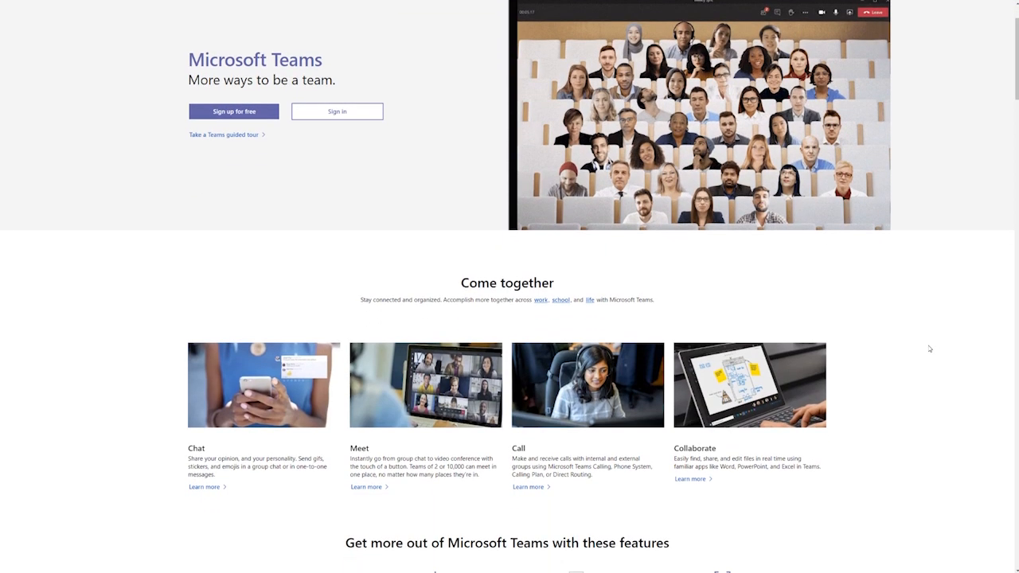
scroll(down, 3)
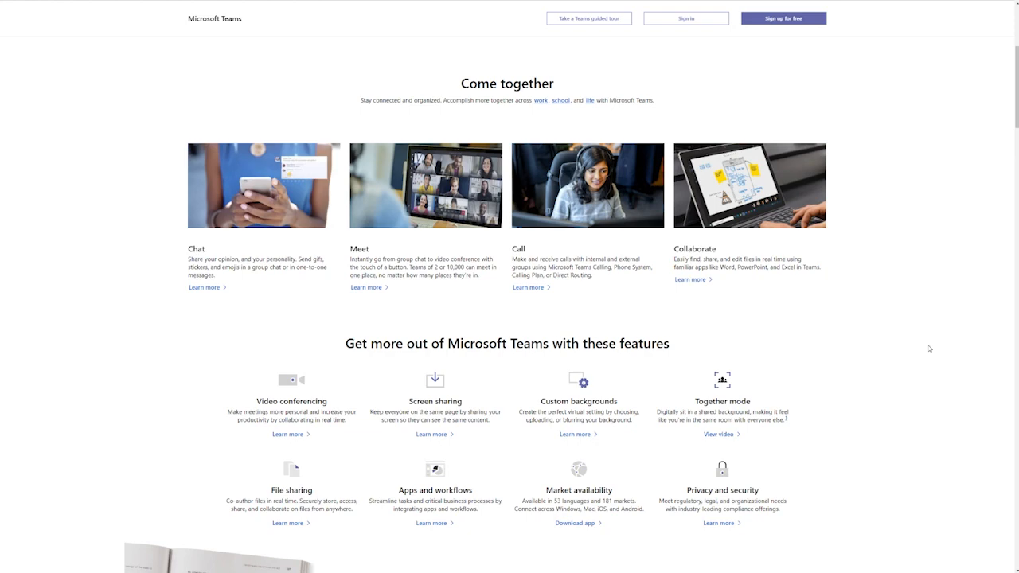
scroll(down, 3)
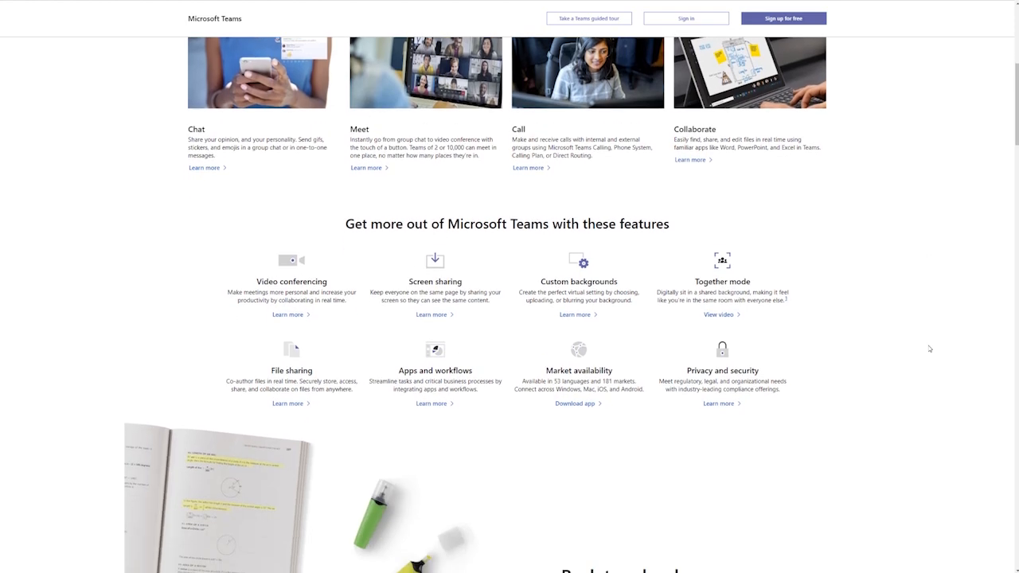
scroll(down, 3)
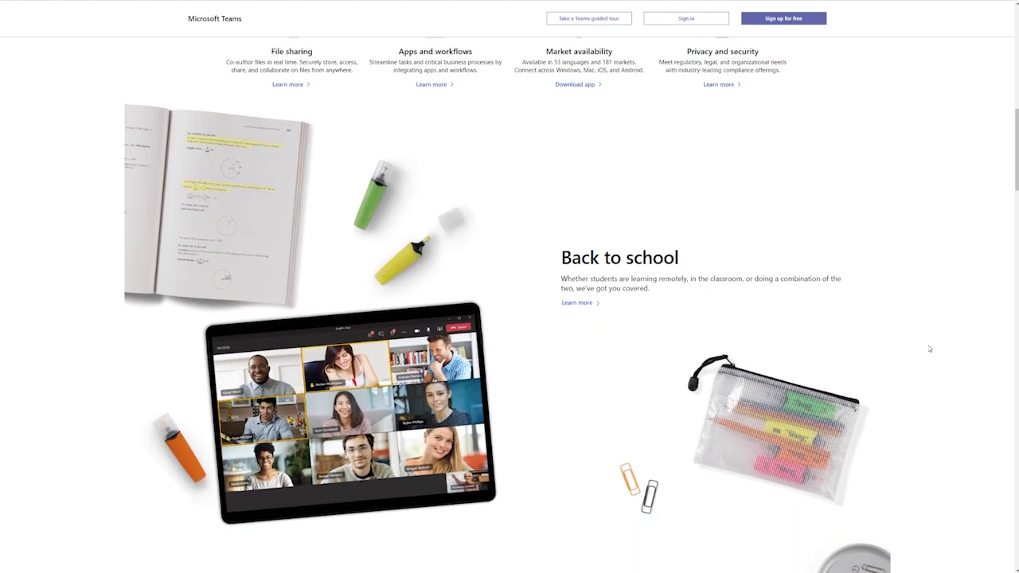
scroll(down, 3)
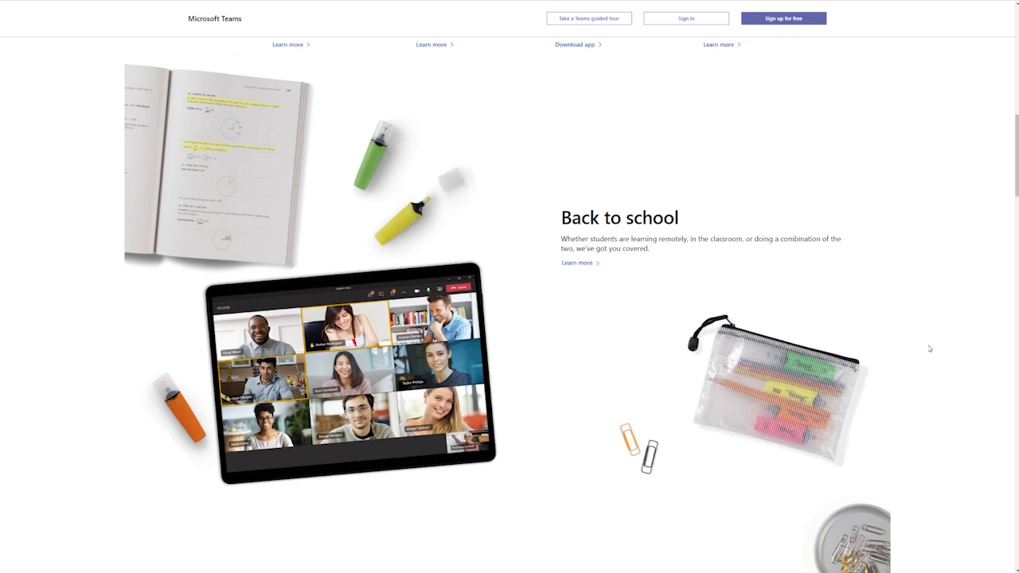
scroll(down, 3)
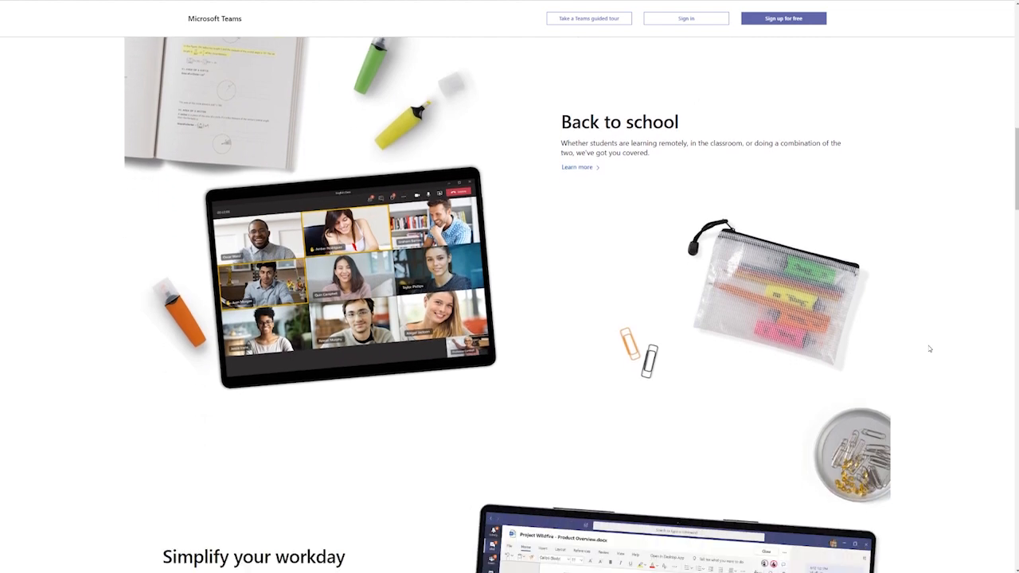
scroll(down, 3)
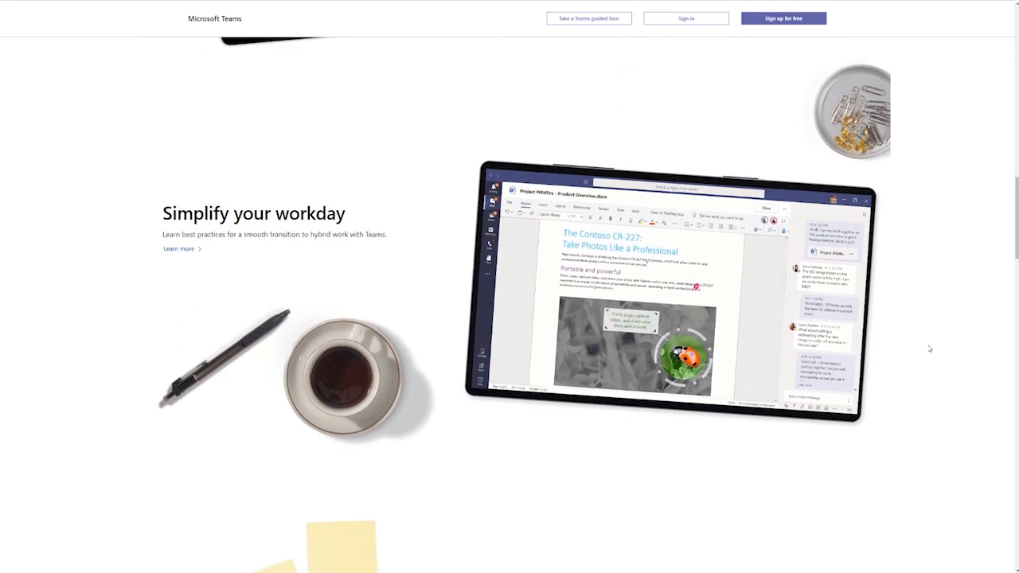
scroll(down, 3)
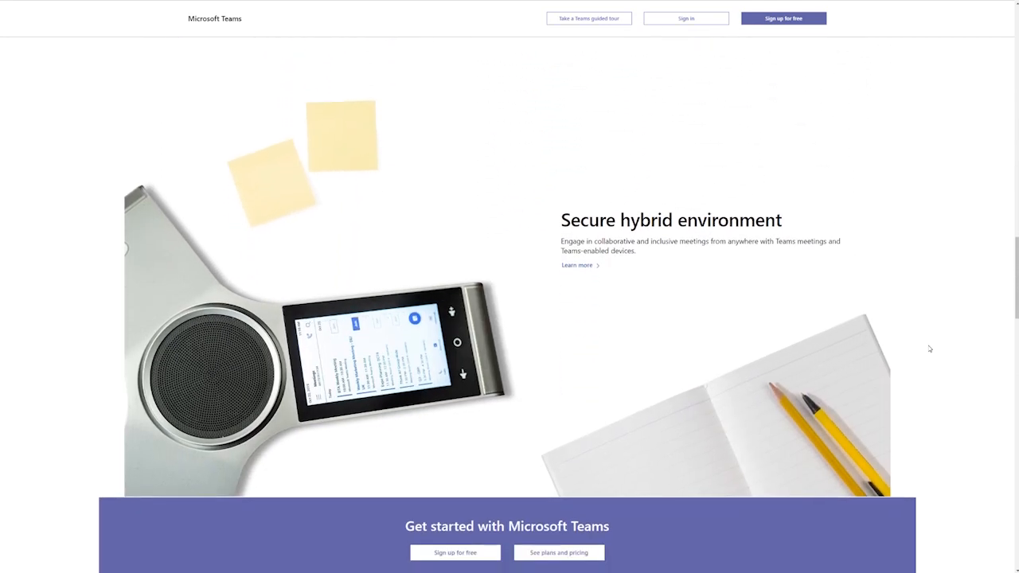
scroll(down, 3)
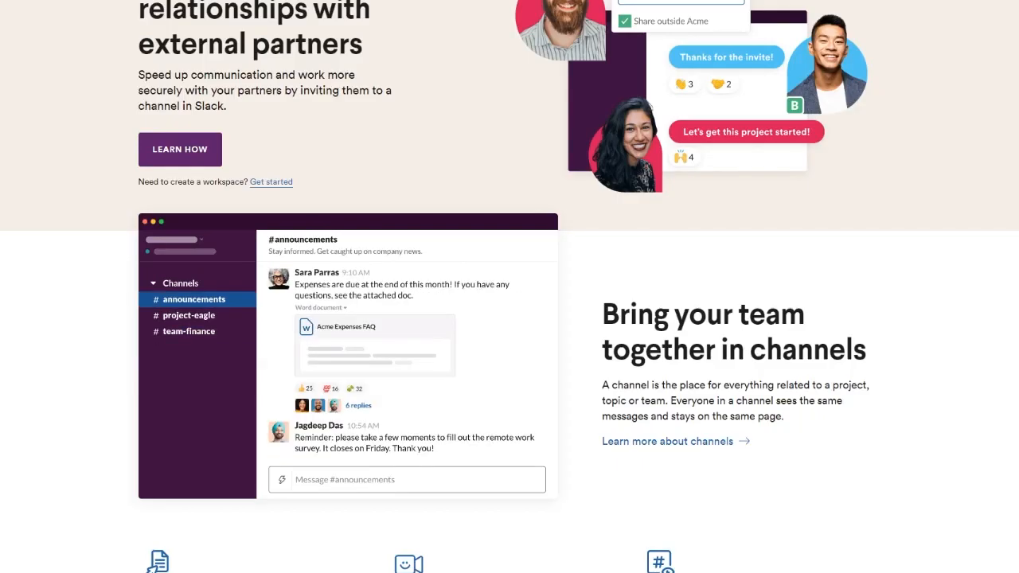
Browse the project-eagle and team-finance channels, then return to announcements and read further
click(188, 315)
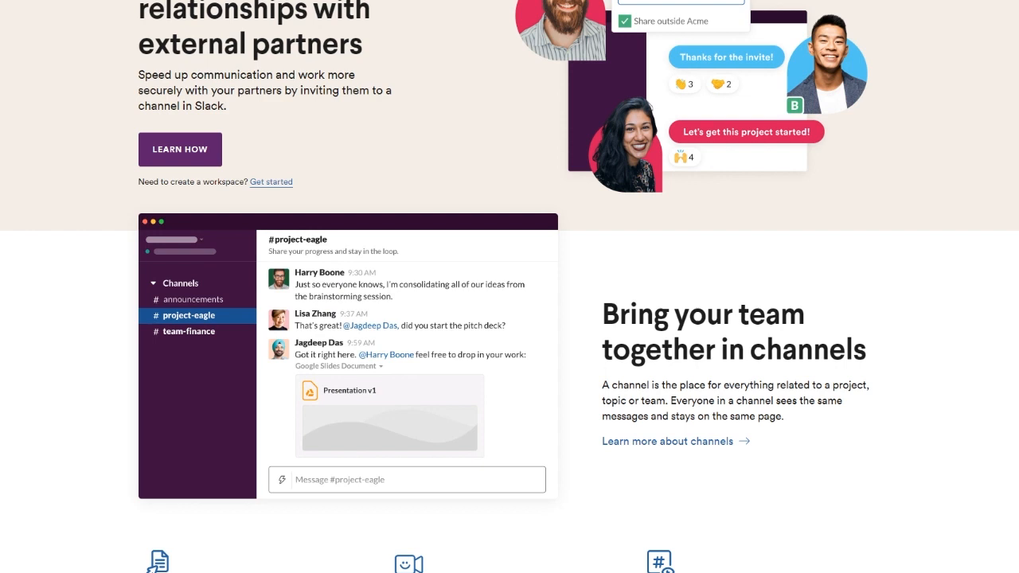
click(188, 331)
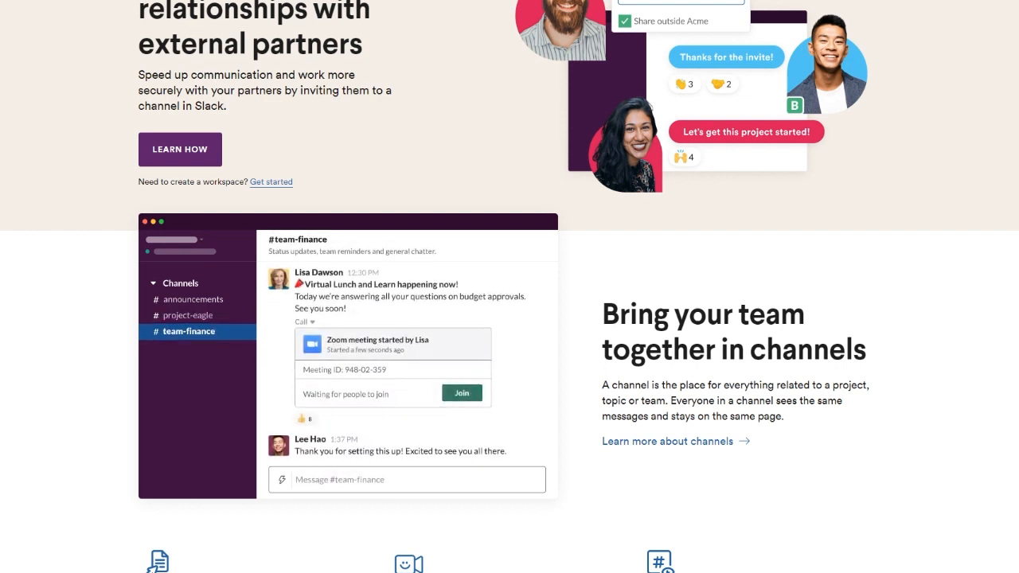
click(191, 300)
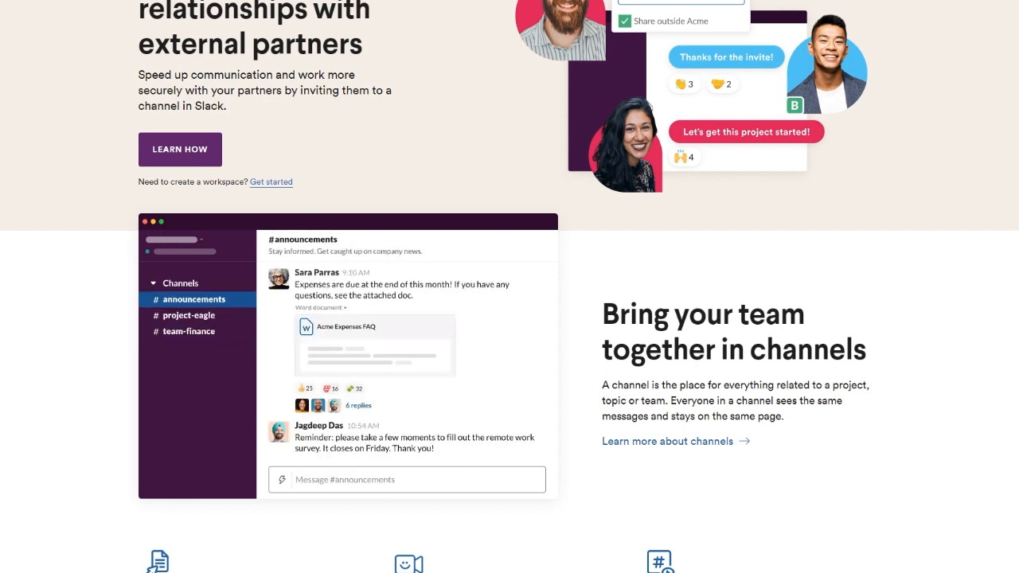
scroll(down, 3)
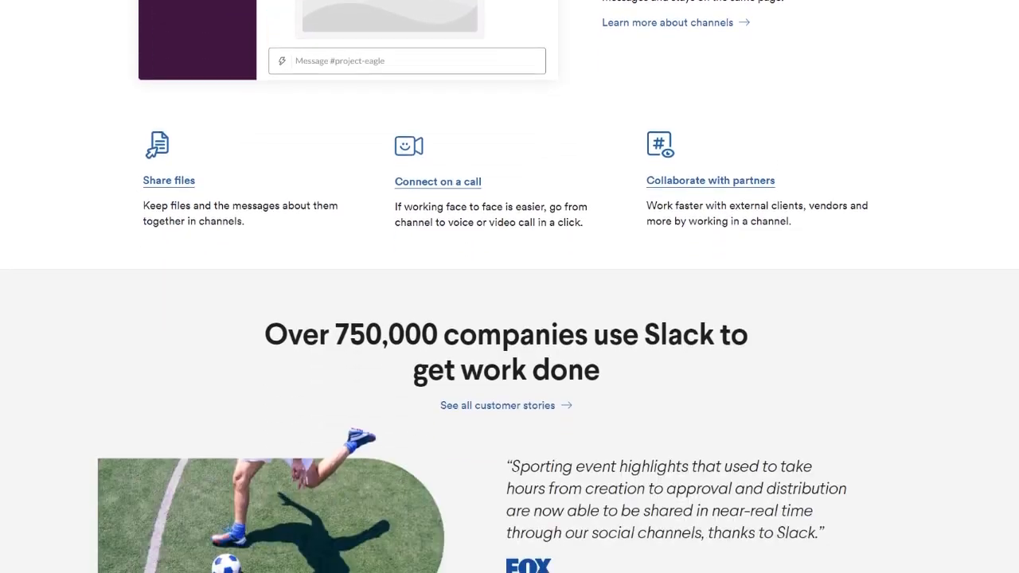
scroll(down, 3)
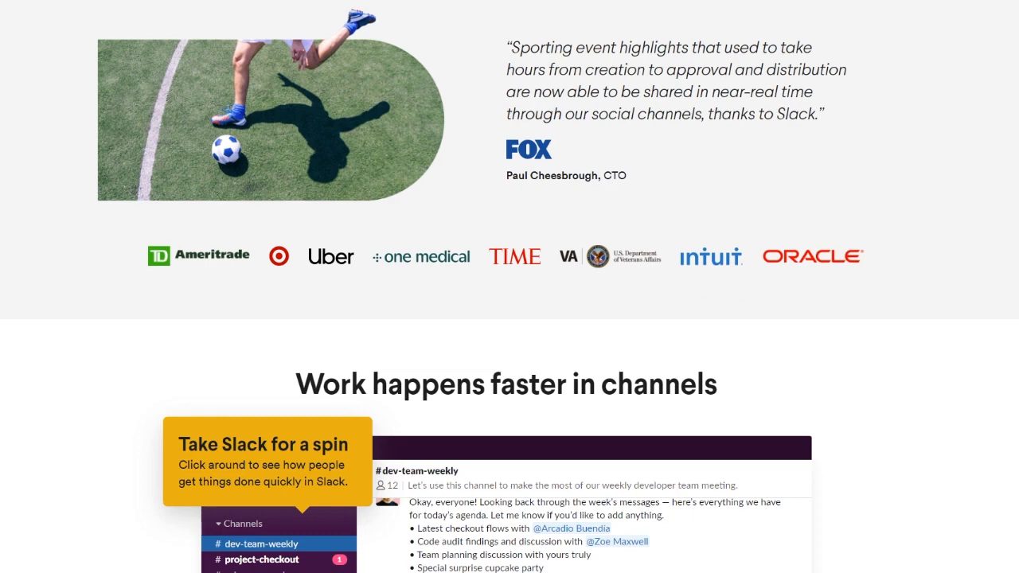
scroll(down, 3)
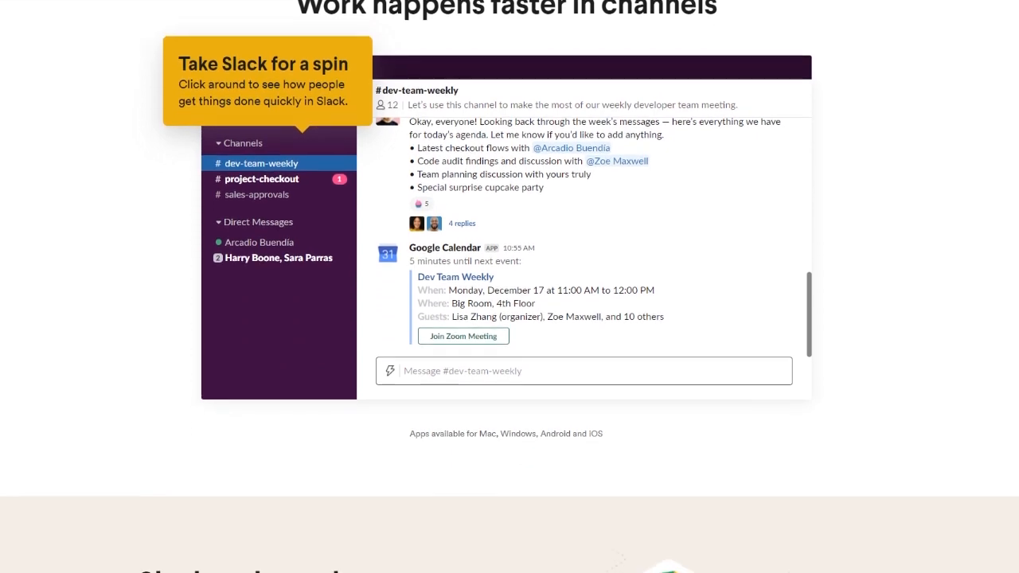
scroll(down, 3)
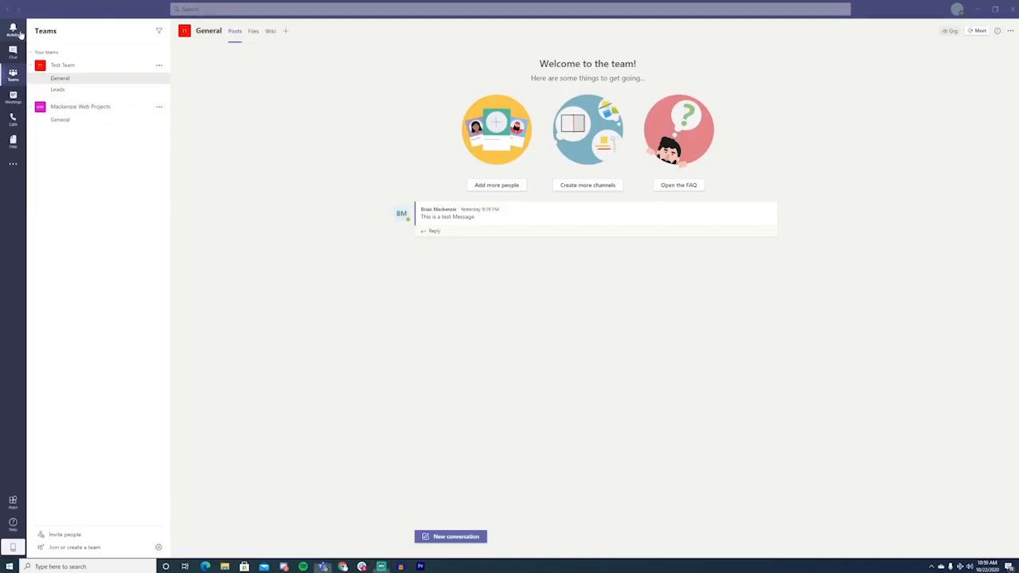
Tour the Activity feed and private Chats, then return to Test Team's General channel
click(13, 29)
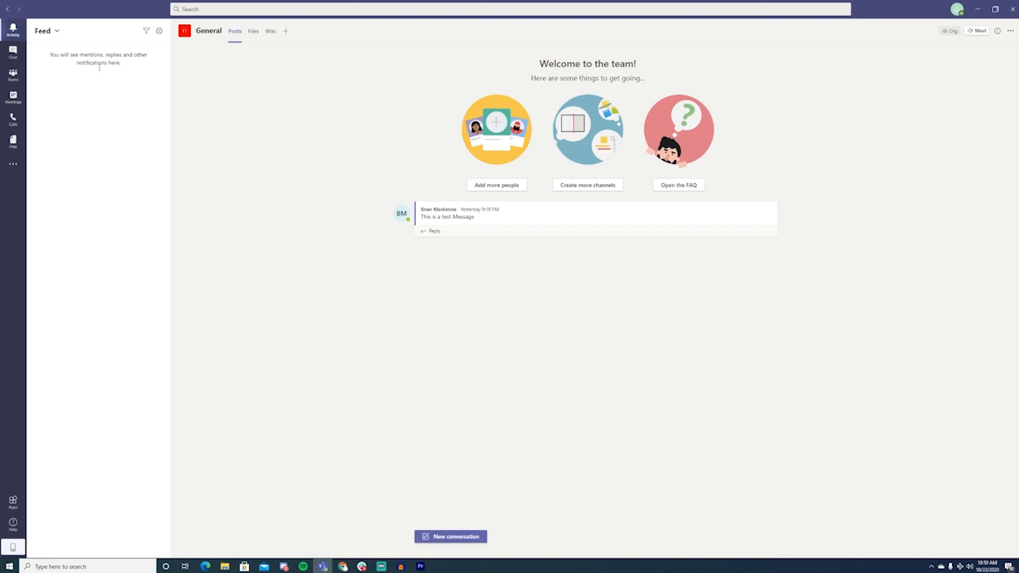
click(13, 54)
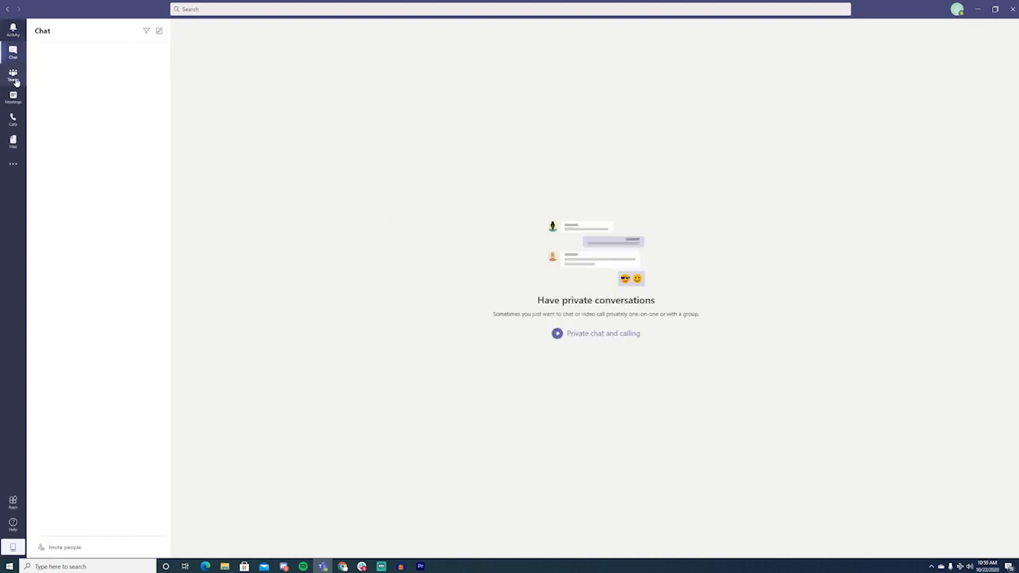
click(13, 75)
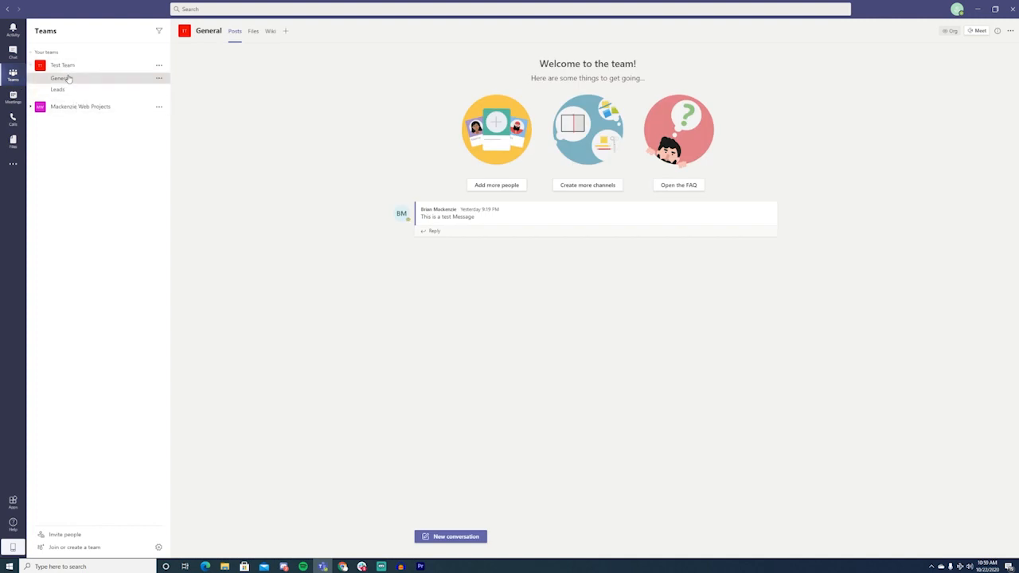
click(58, 90)
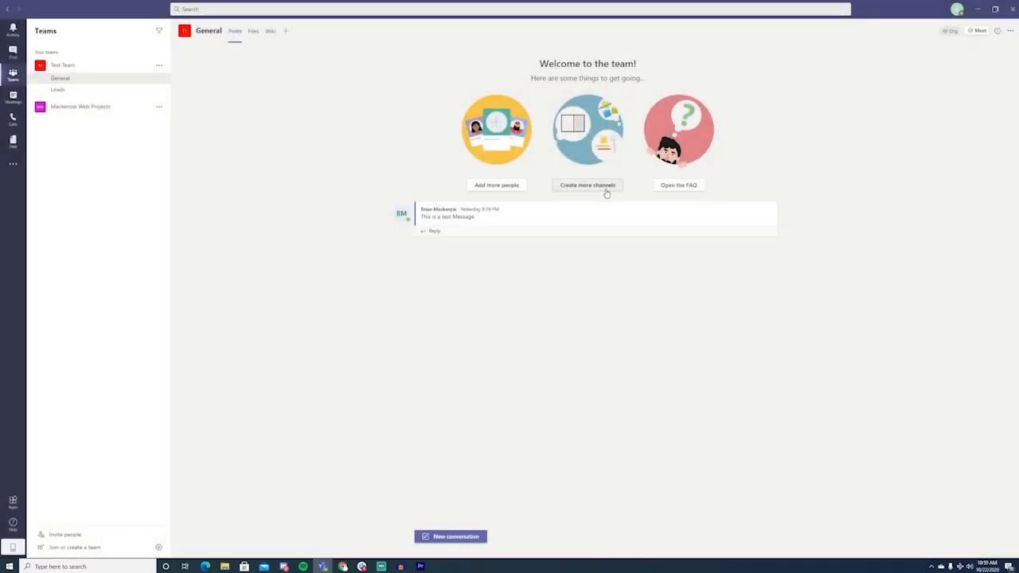
Create a channel named Third Channel and start a new conversation beginning 'Hello Tea'
click(588, 184)
text(Third Chann)
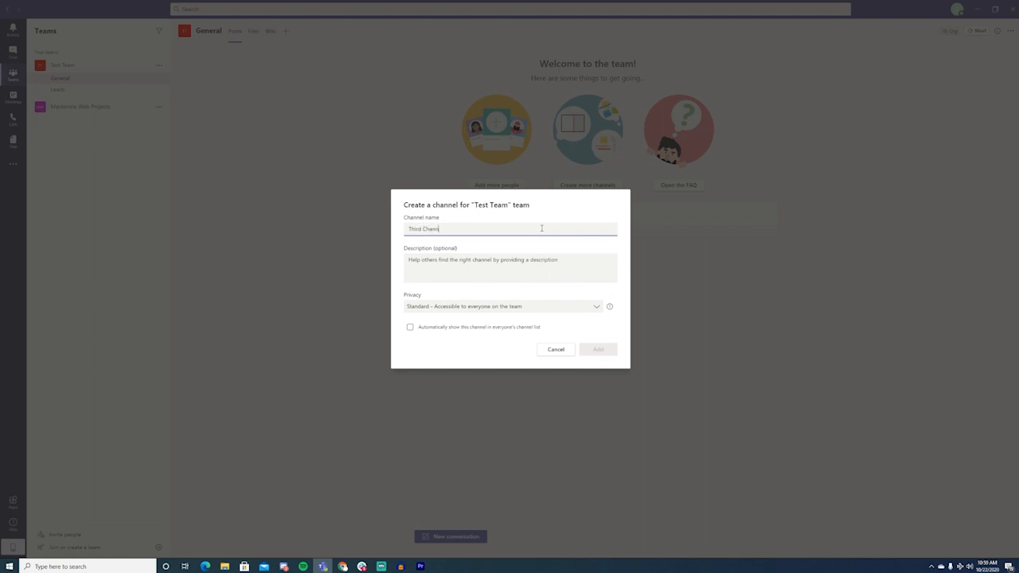
click(599, 349)
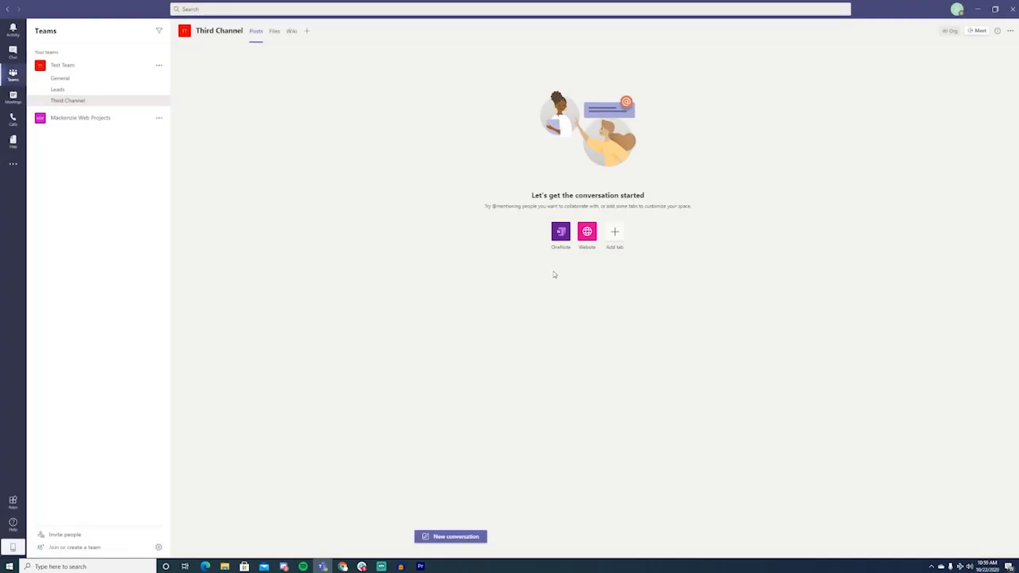
mouse_move(615, 232)
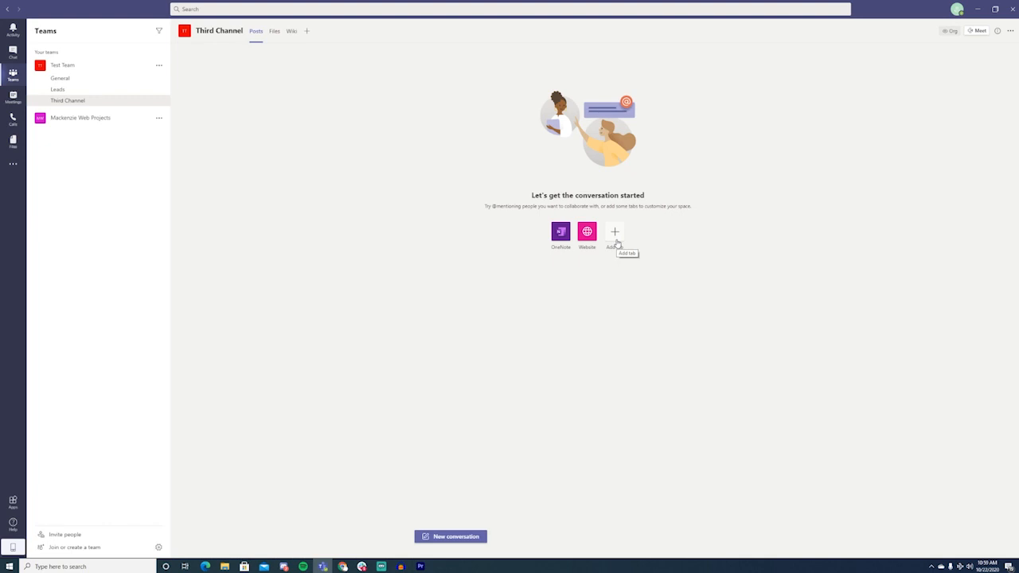
click(449, 535)
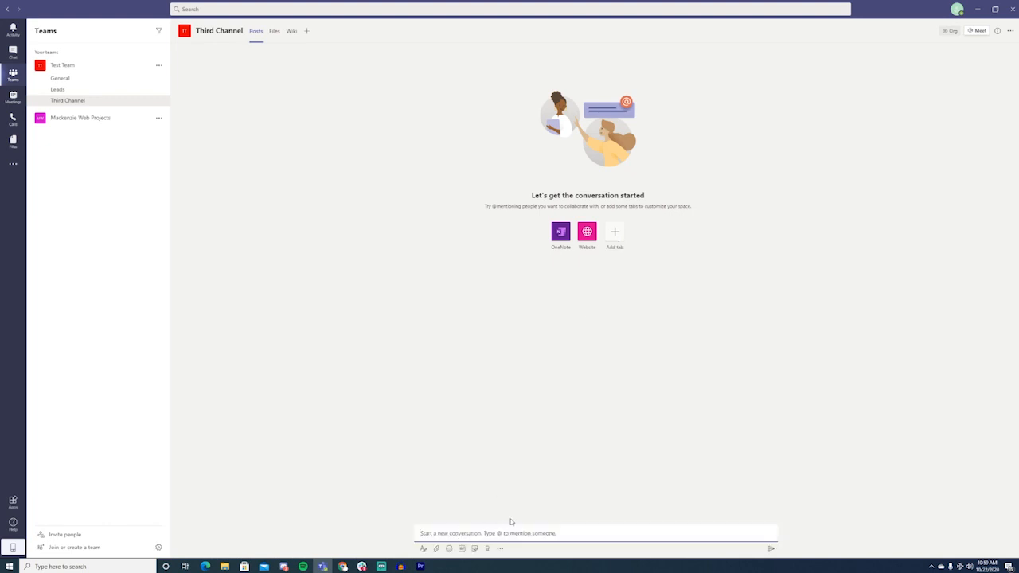
text(Hello Tea)
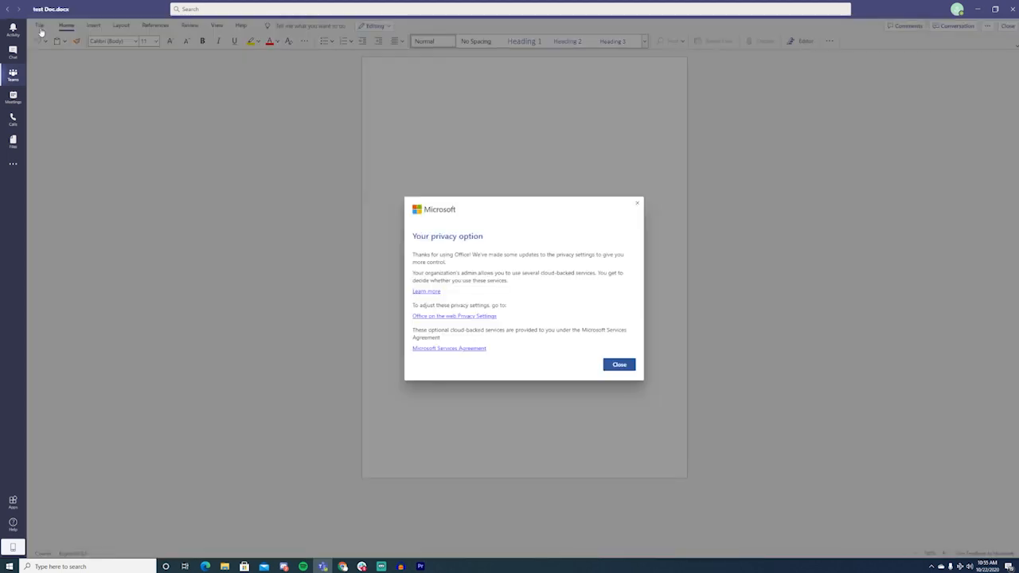
Dismiss the privacy notice and write 'We can collaborate here!' in the Word document
click(619, 364)
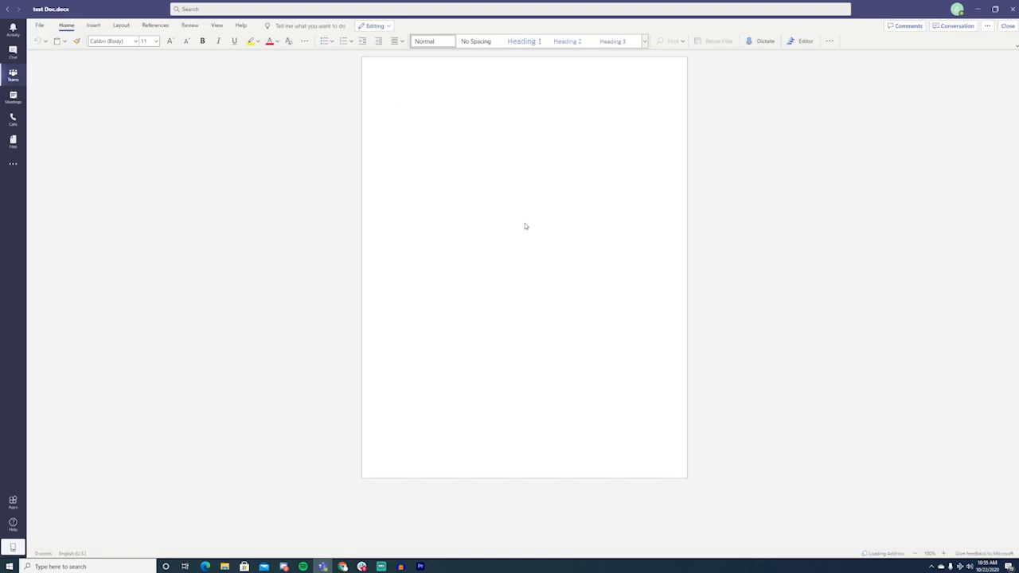
text(We can colla)
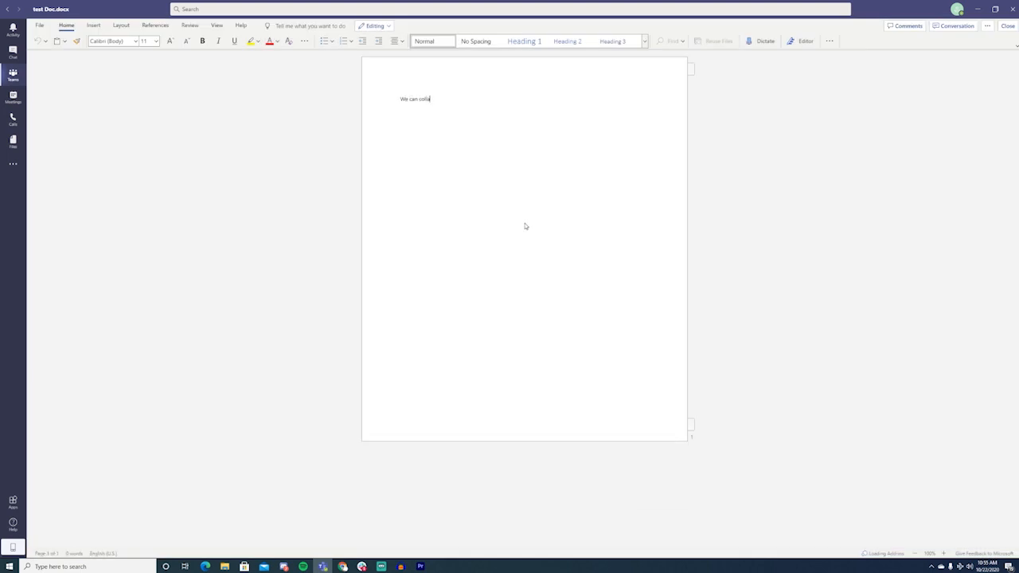
text(borate)
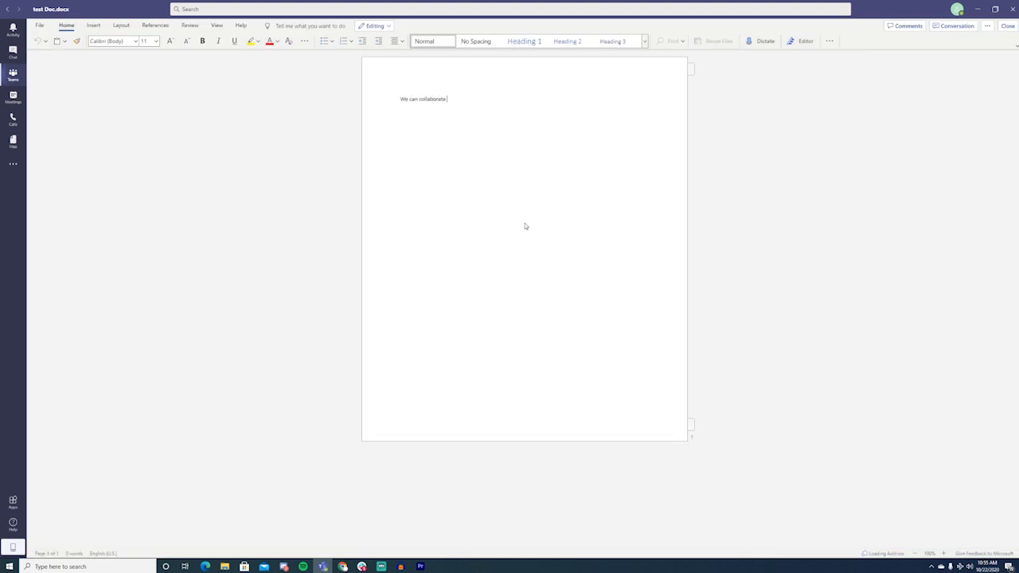
text(here!)
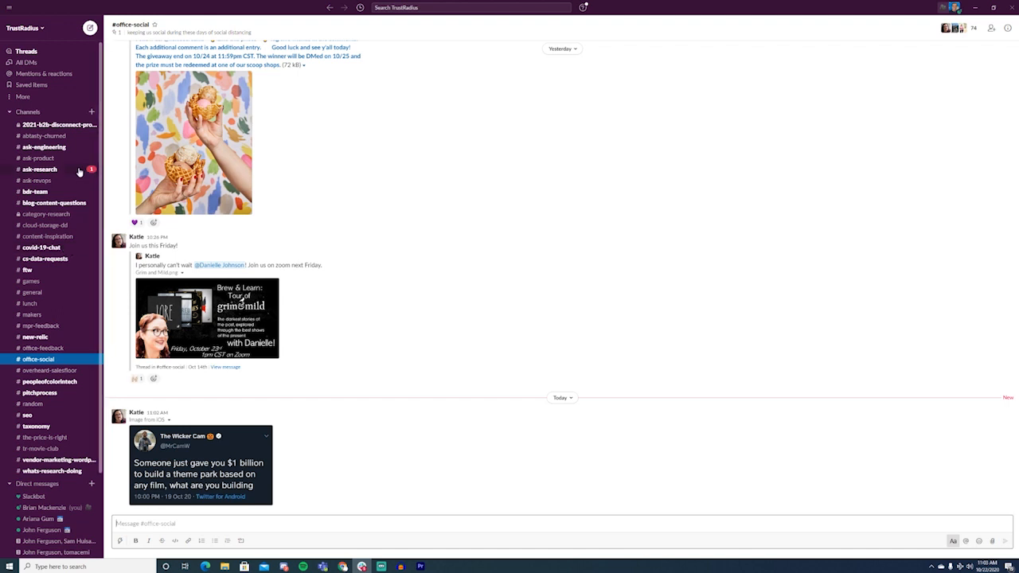
mouse_move(51, 59)
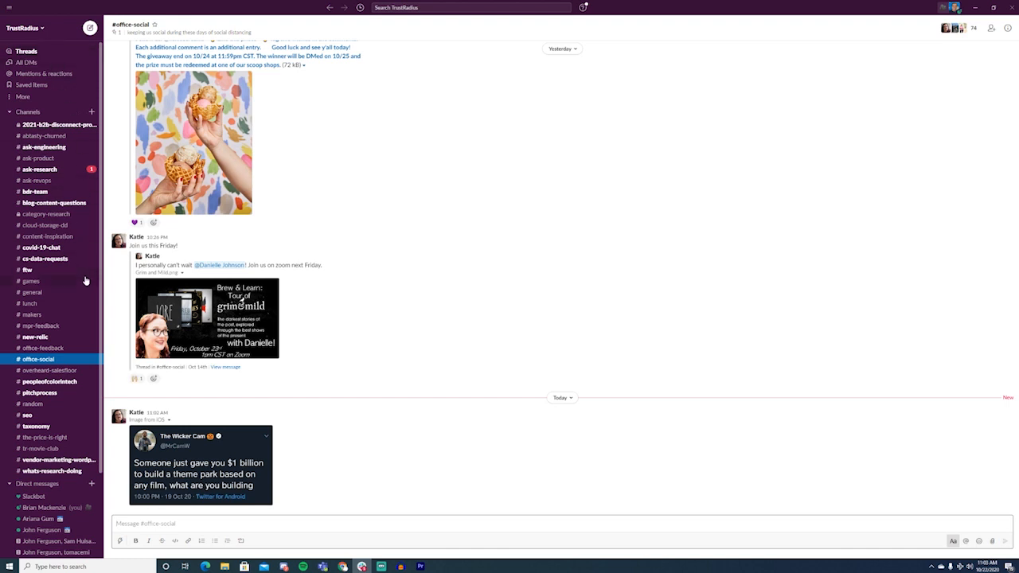
mouse_move(93, 124)
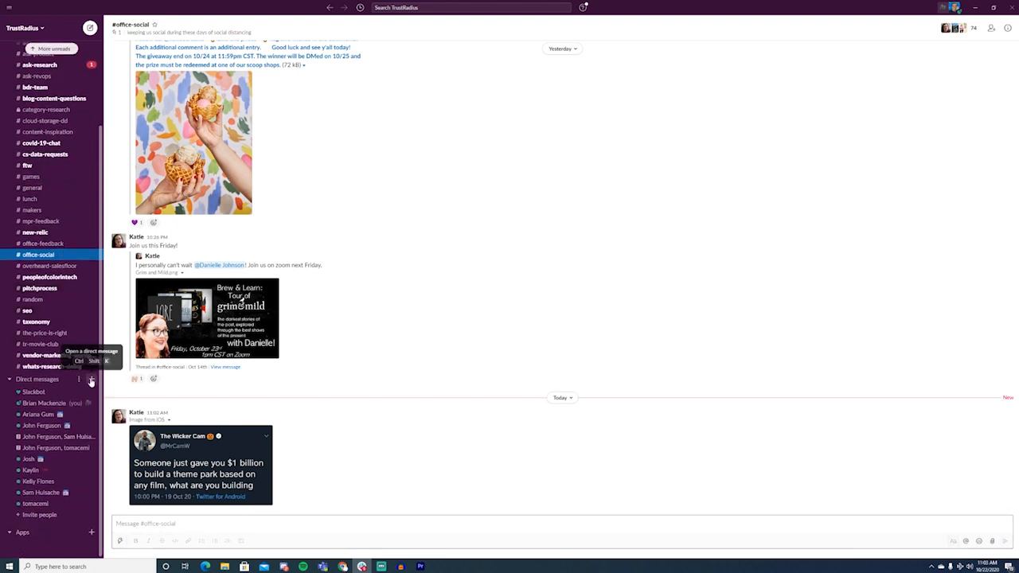
Start a direct message to 'john', return to #office-social, then browse all workspace channels
click(91, 379)
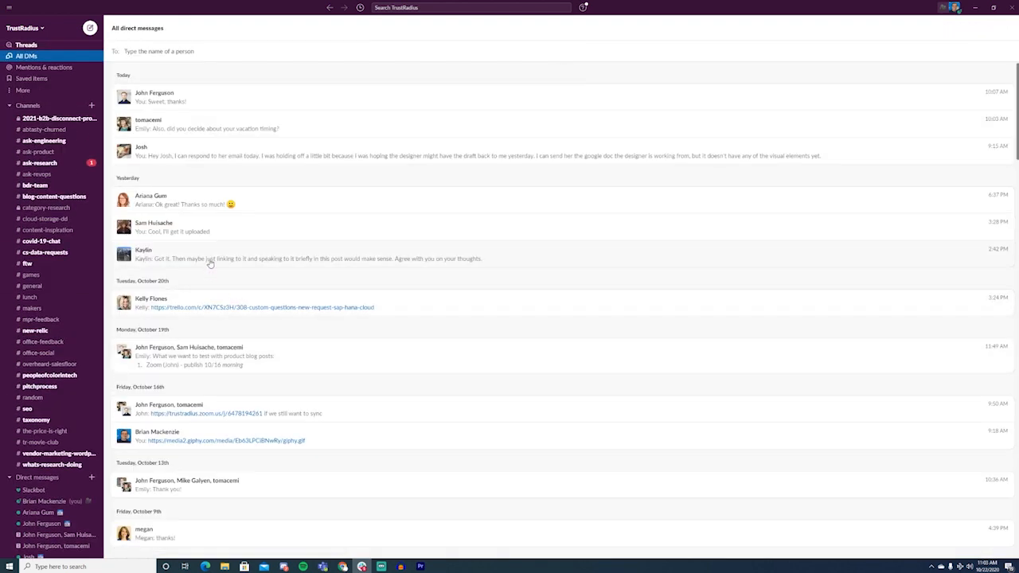
text(john)
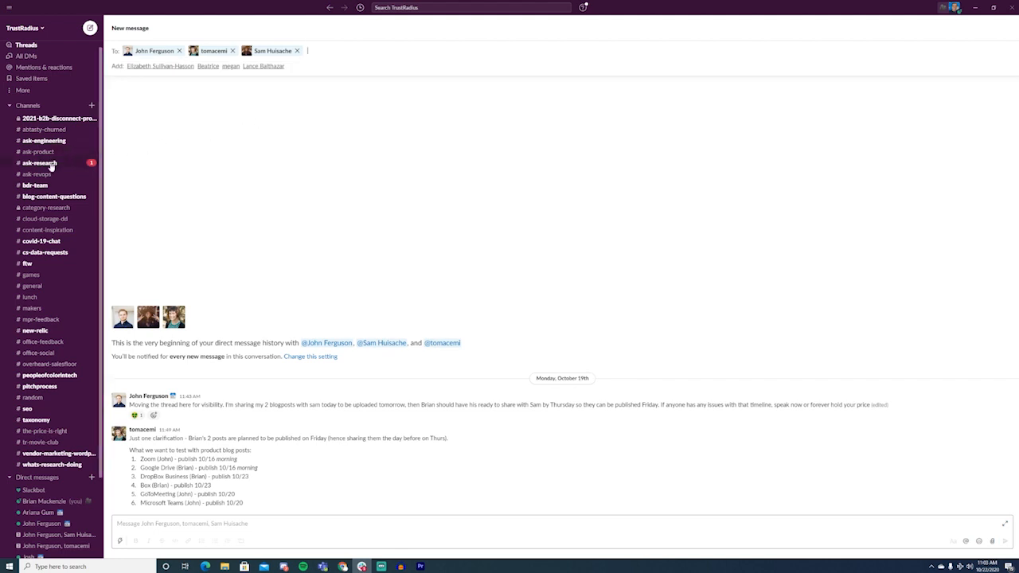
click(38, 363)
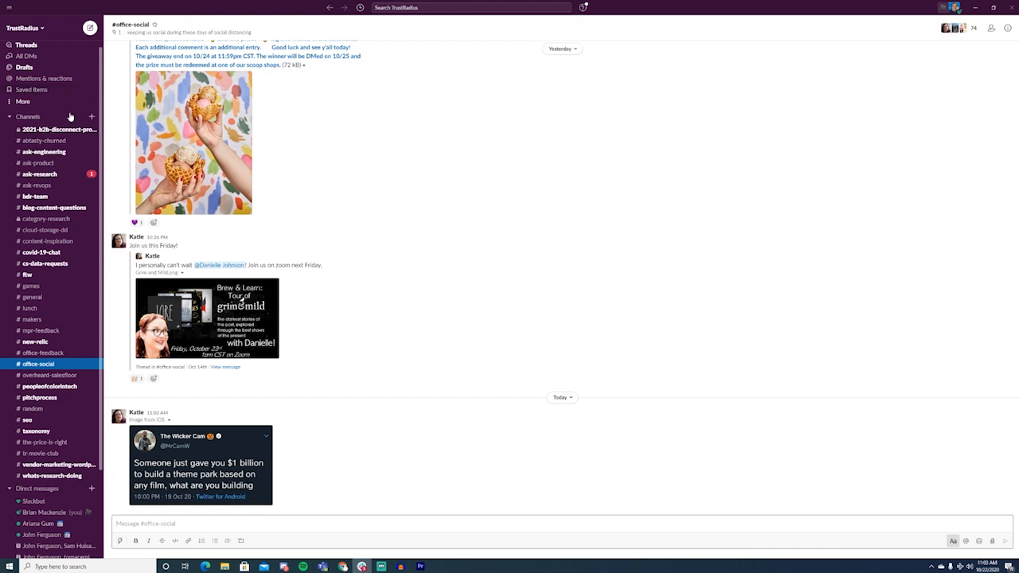
click(93, 117)
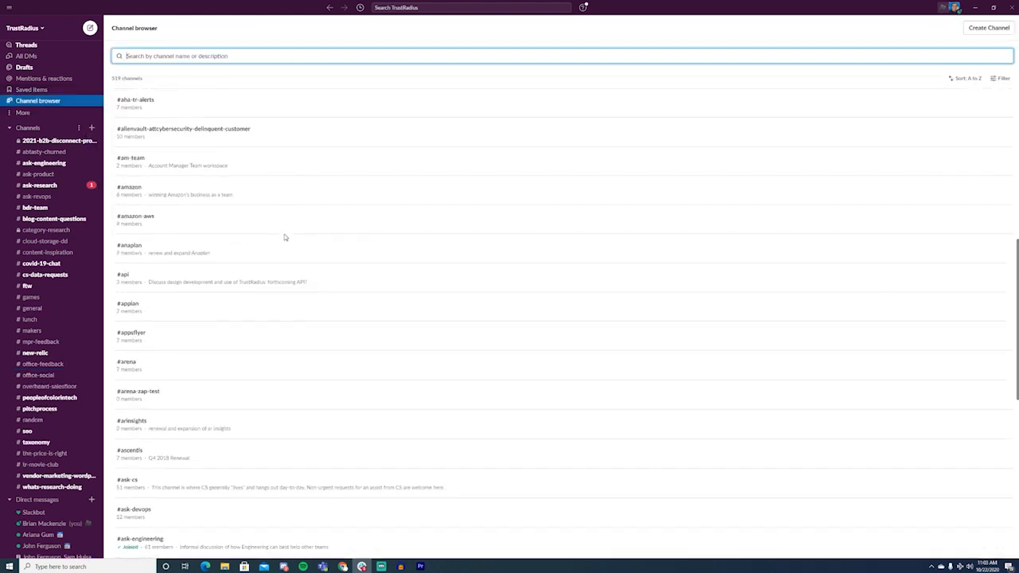
Scroll the channel browser and view a colleague's direct message with its attach menu
scroll(down, 3)
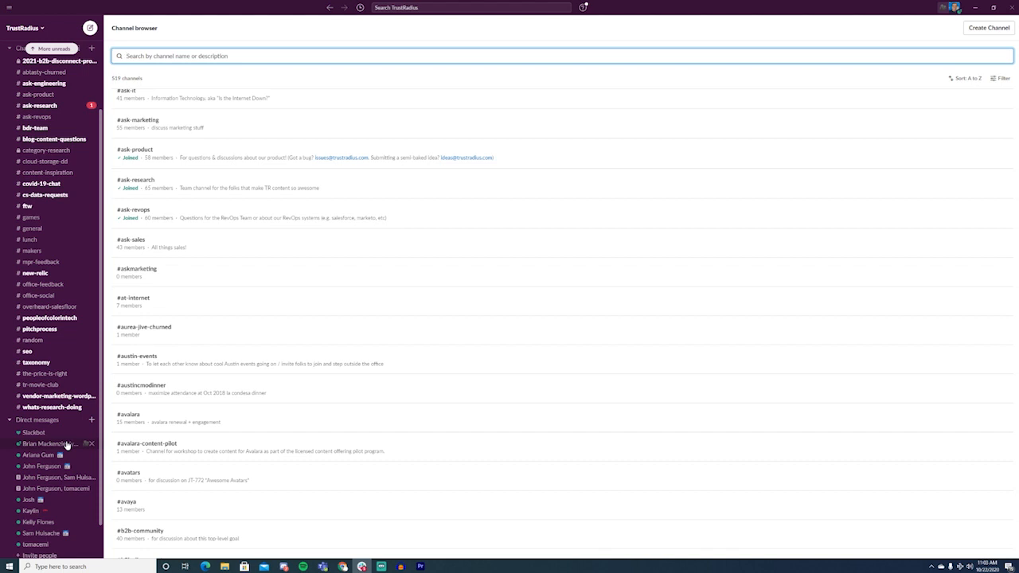
click(45, 434)
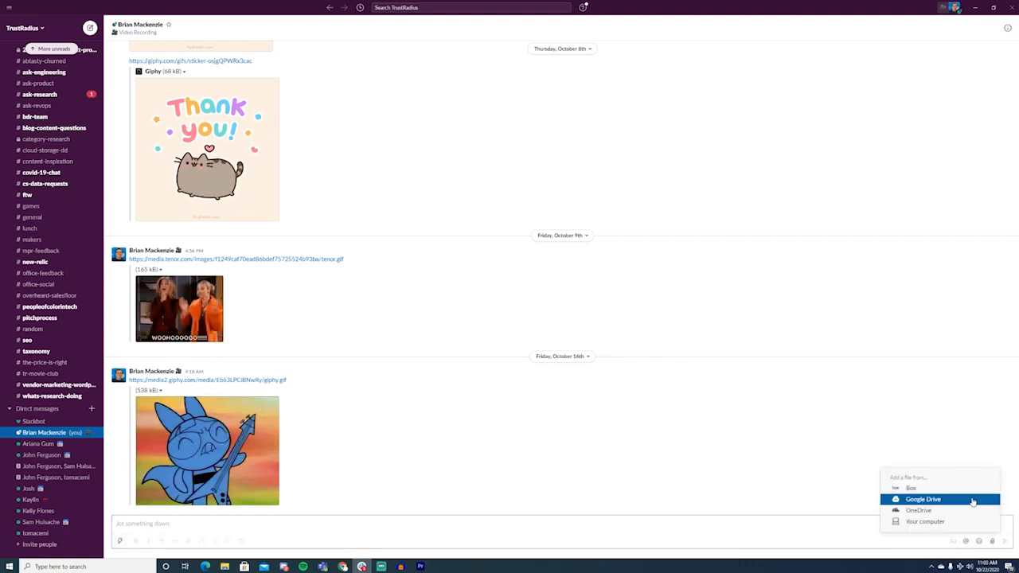
click(925, 522)
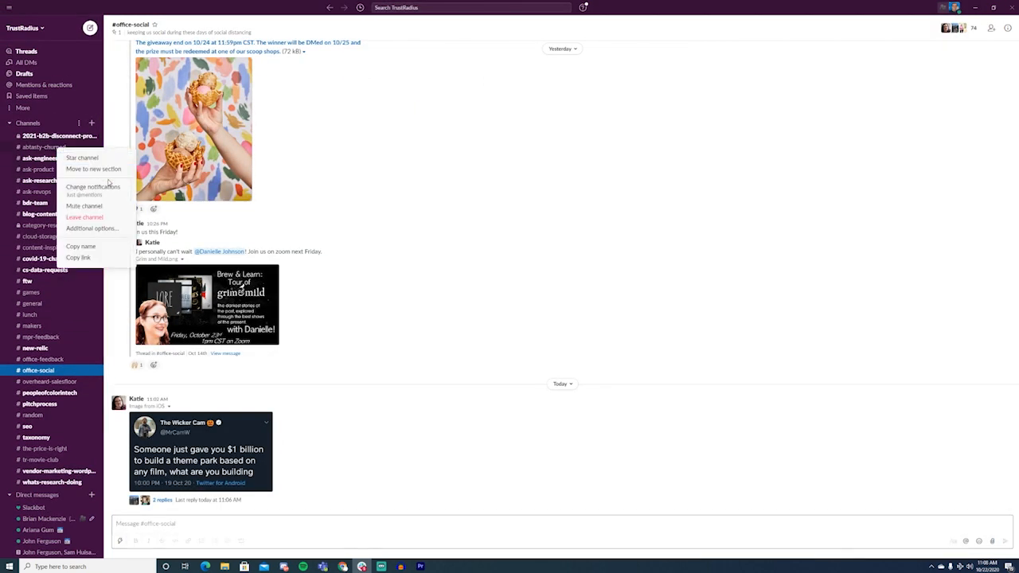
mouse_move(84, 216)
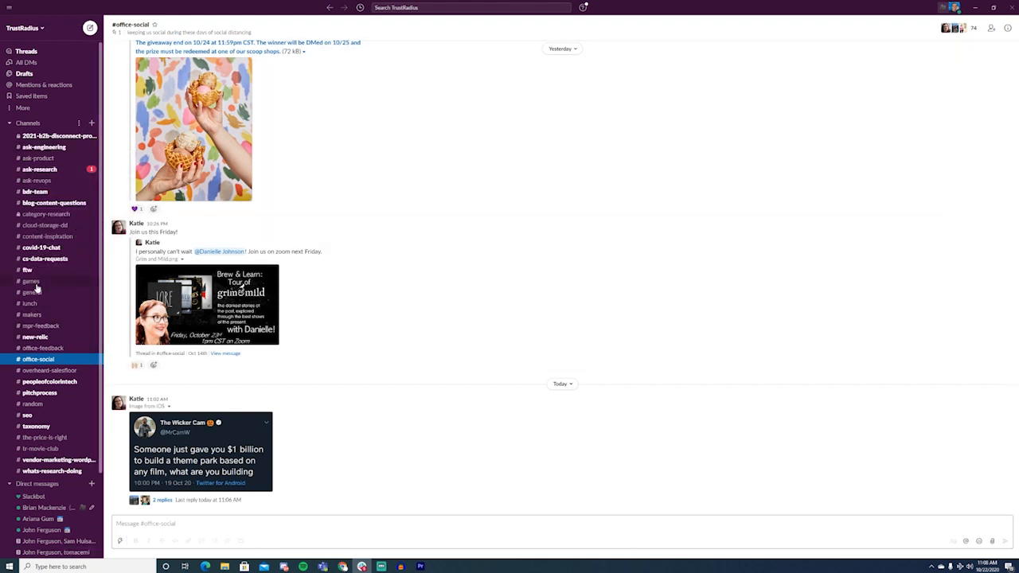
Read through the #games channel, then choose Browse channels from the Channels menu
click(31, 281)
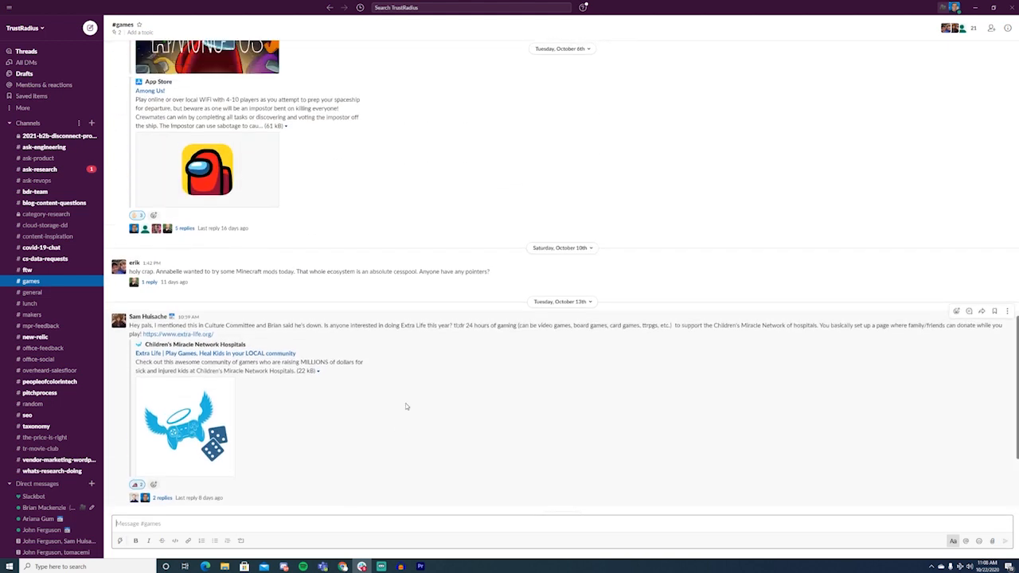
scroll(down, 3)
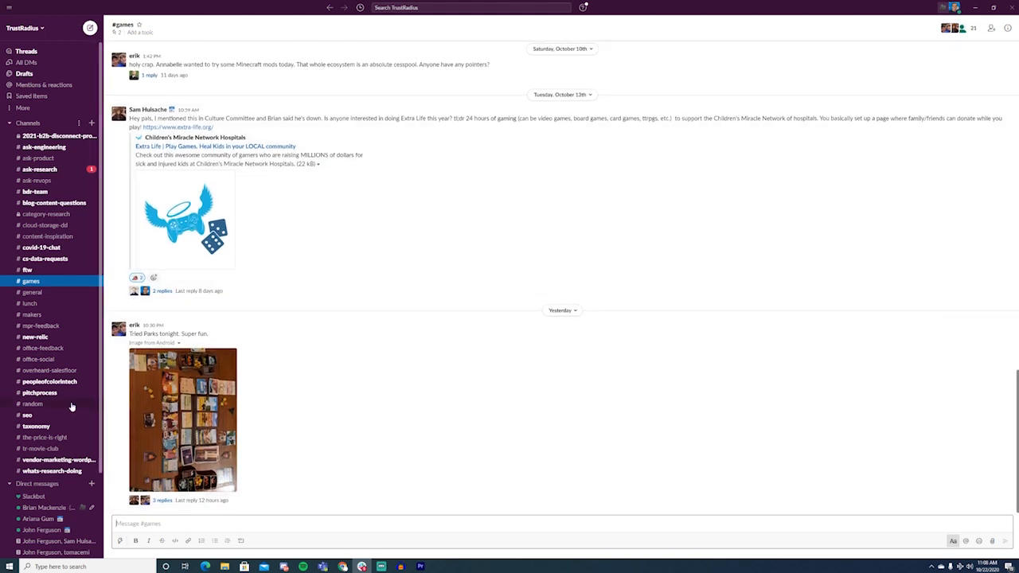
click(91, 123)
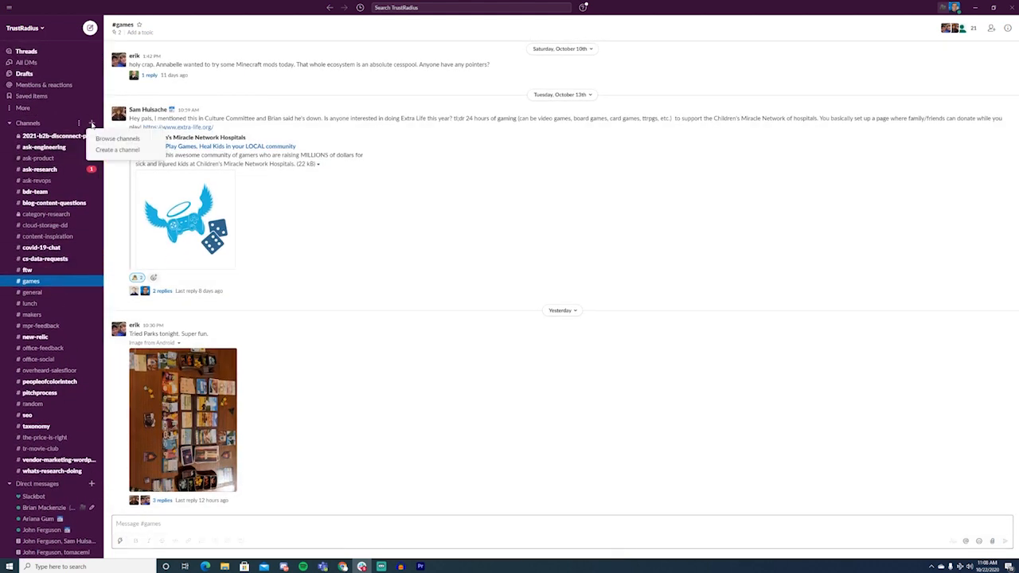
click(118, 137)
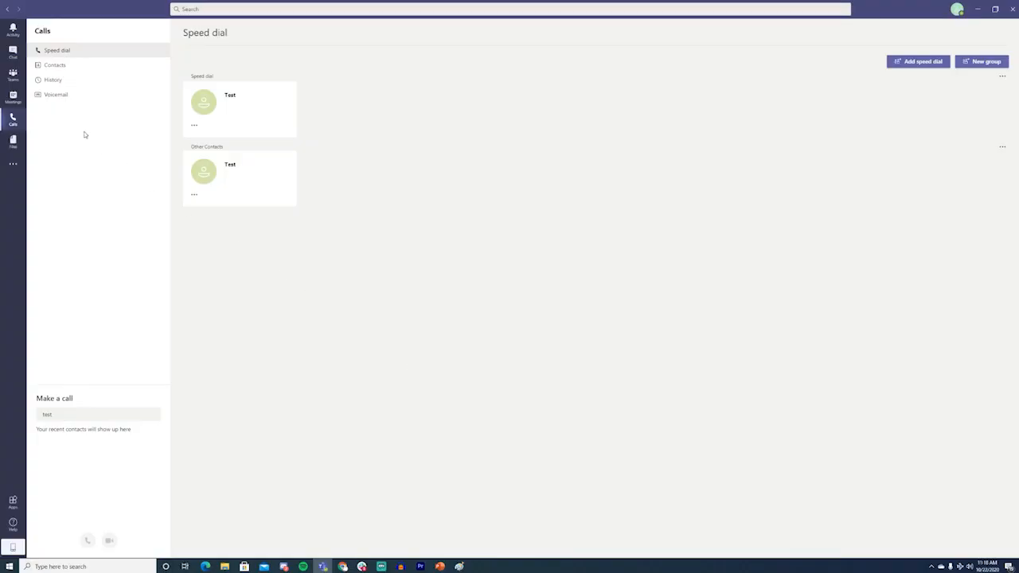
View the saved Contacts list and begin adding a contact named 'new contact'
click(54, 64)
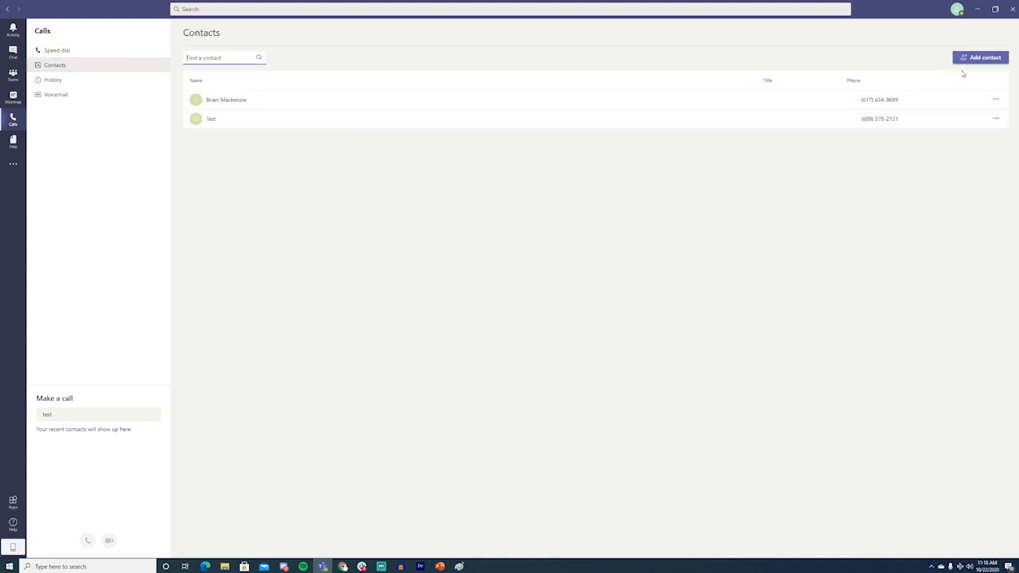
click(981, 57)
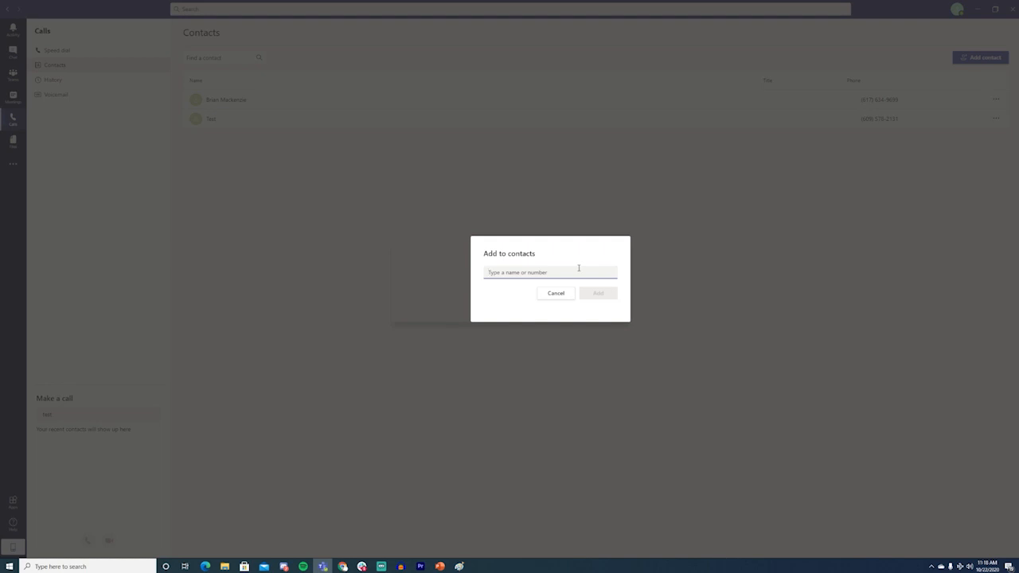
text(new contact)
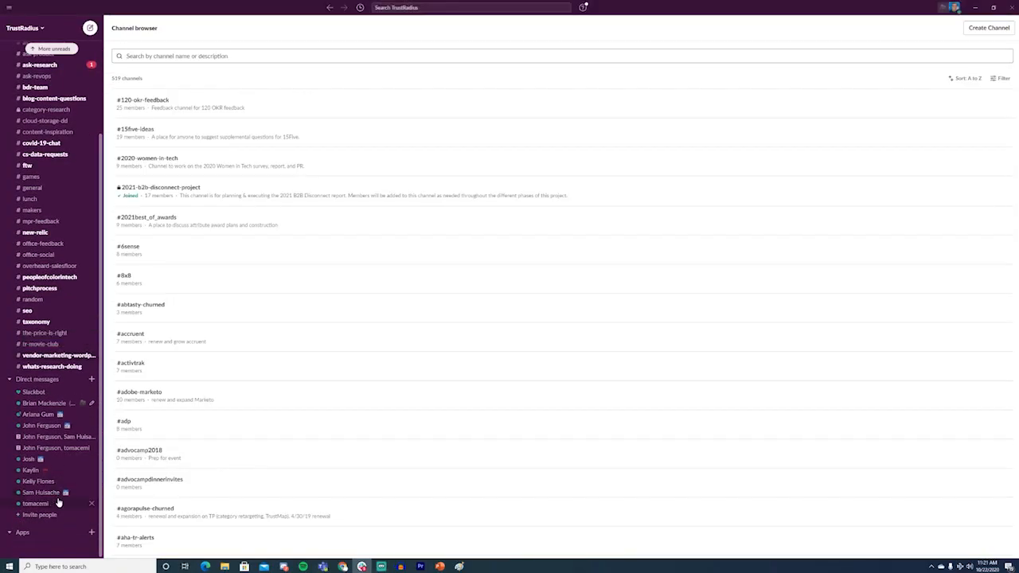
Review the Slack channel browser's list of workspace channels
click(35, 503)
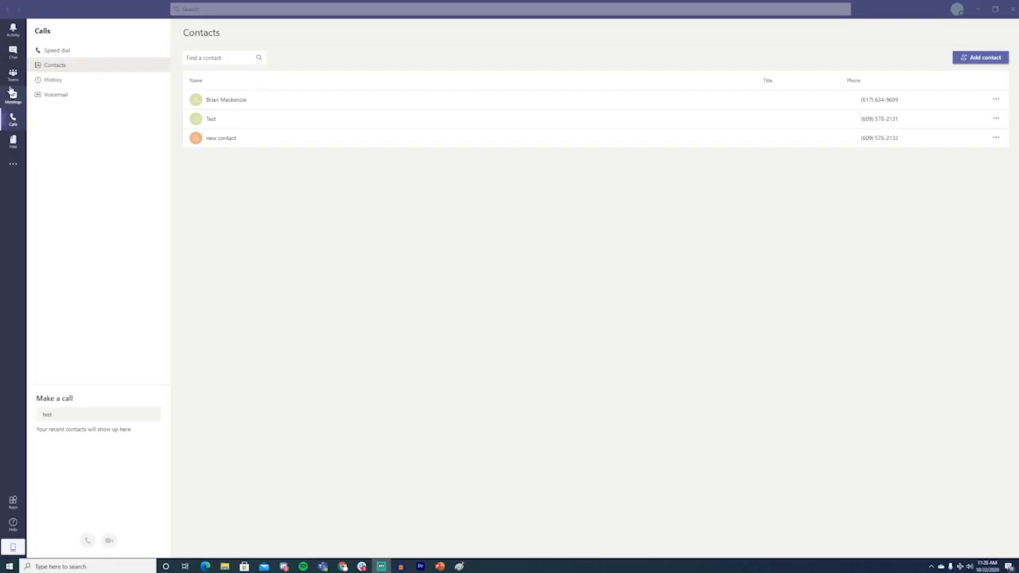
Open Test Document from the General channel's Files and add a line that anyone can edit the document
click(13, 74)
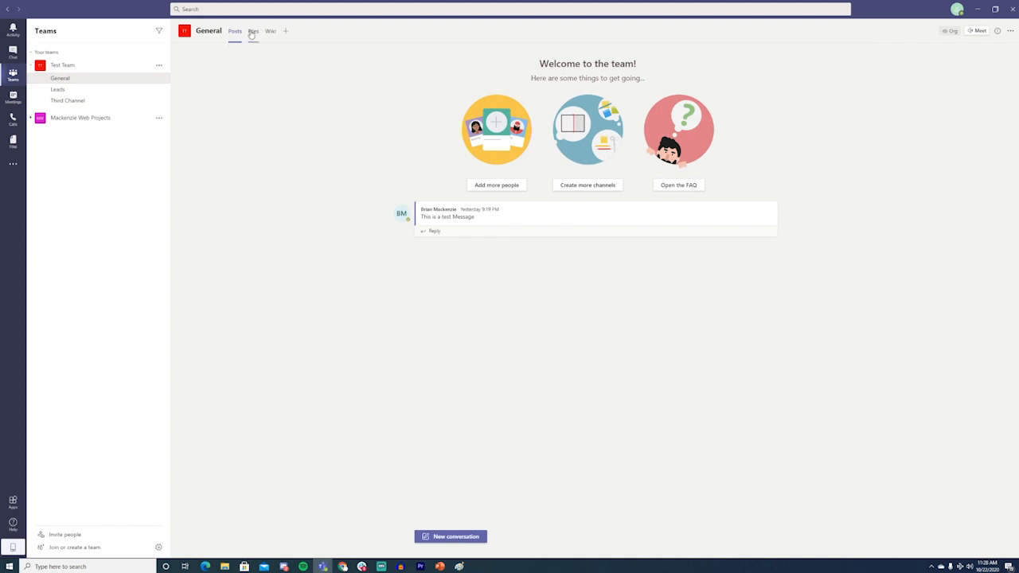
click(253, 32)
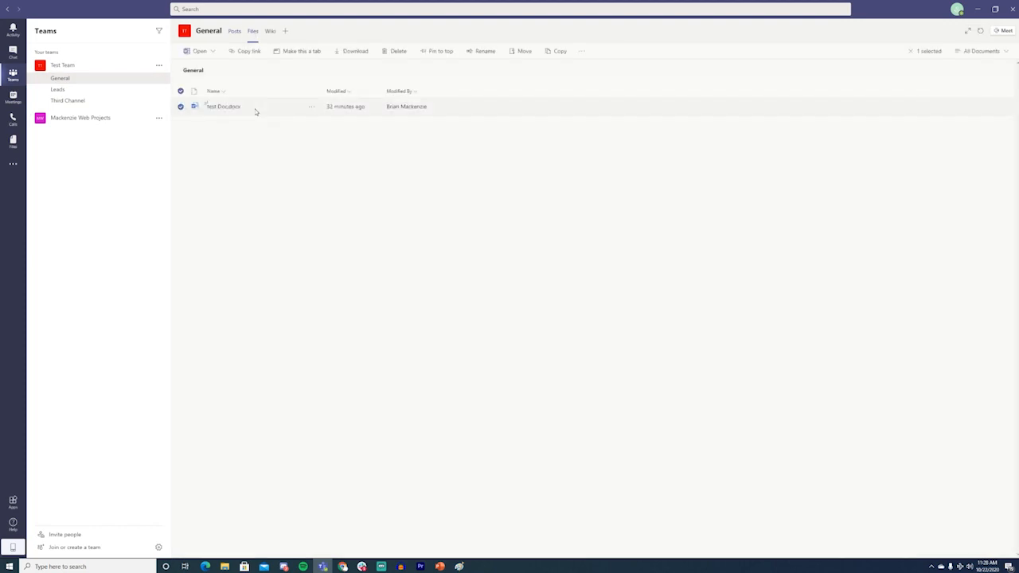
double_click(223, 105)
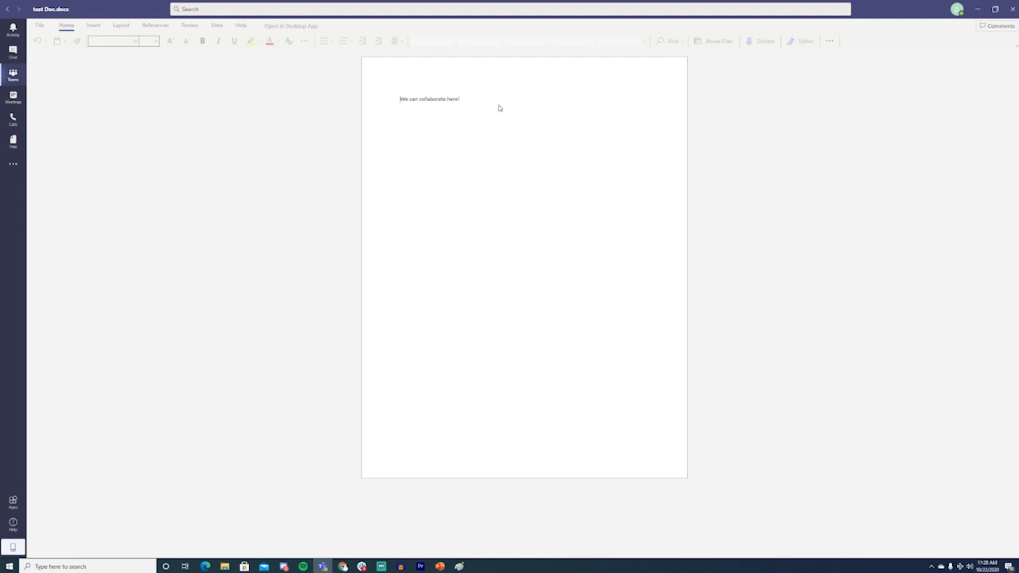
text(Anyone can edi)
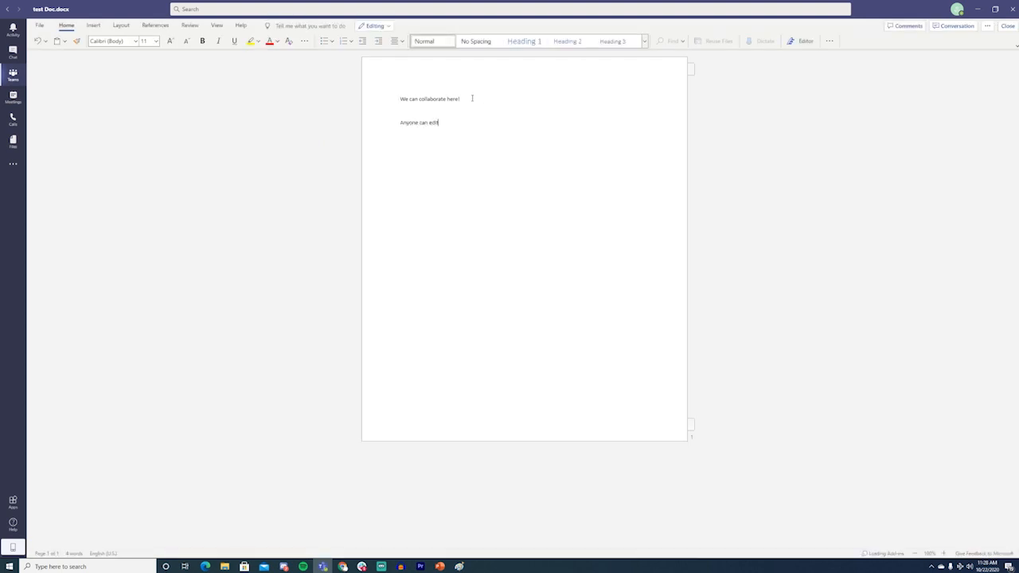
text(the document)
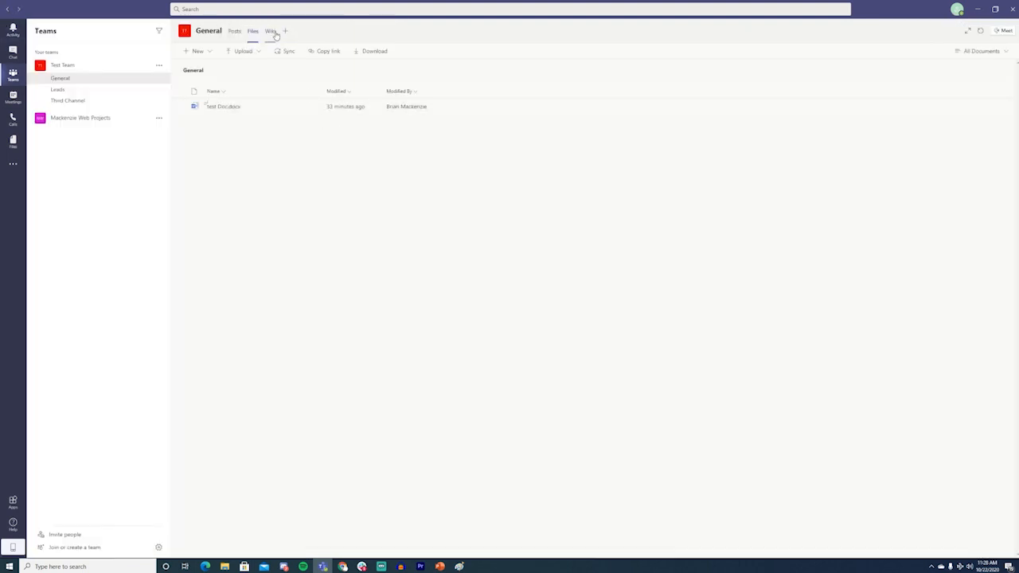
Title the channel wiki page 'Note Title' and start renaming the untitled section to 'Collaborat...'
click(271, 31)
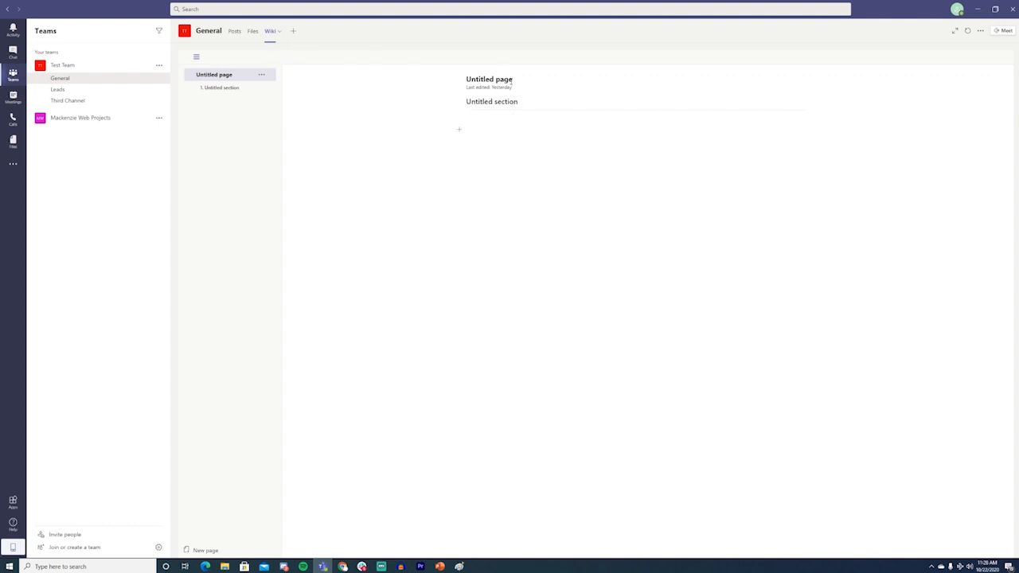
text(Page name)
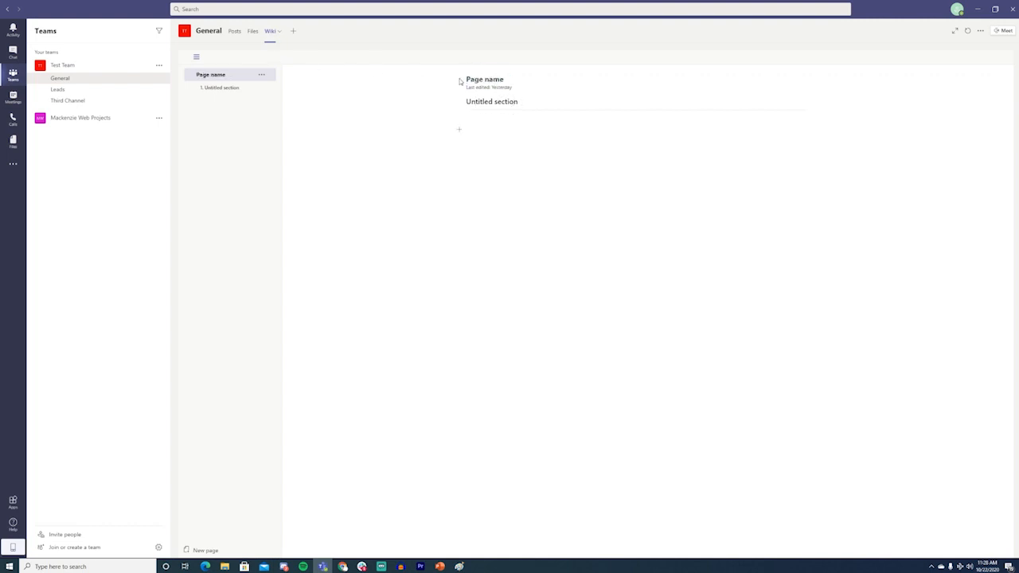
text(Note Ti)
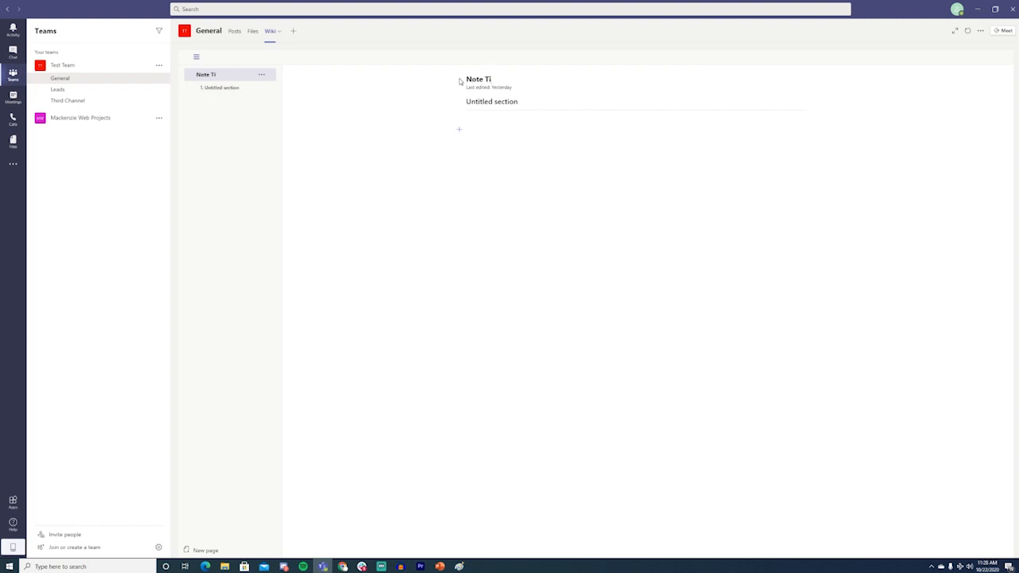
double_click(490, 102)
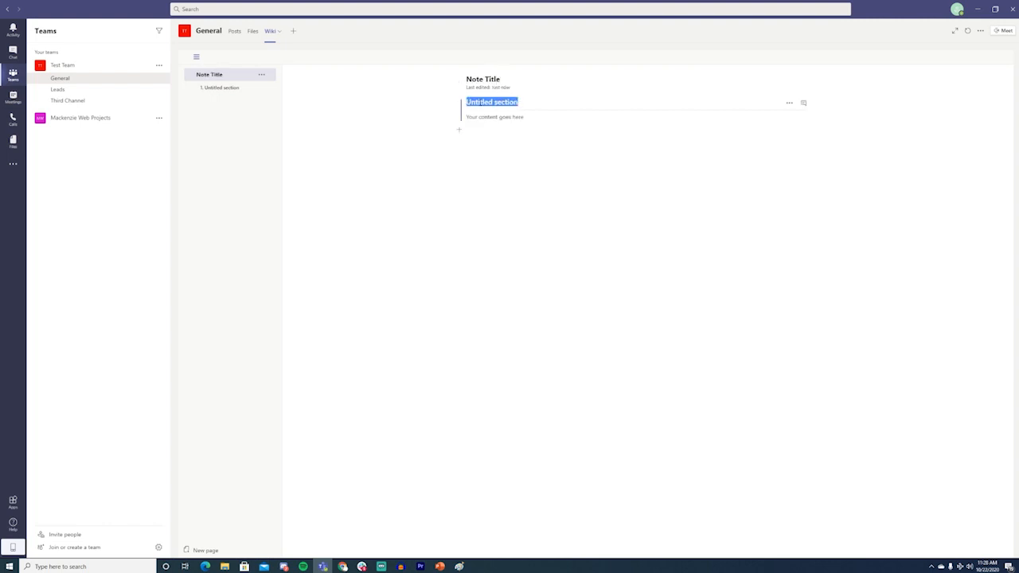
text(Collaborat)
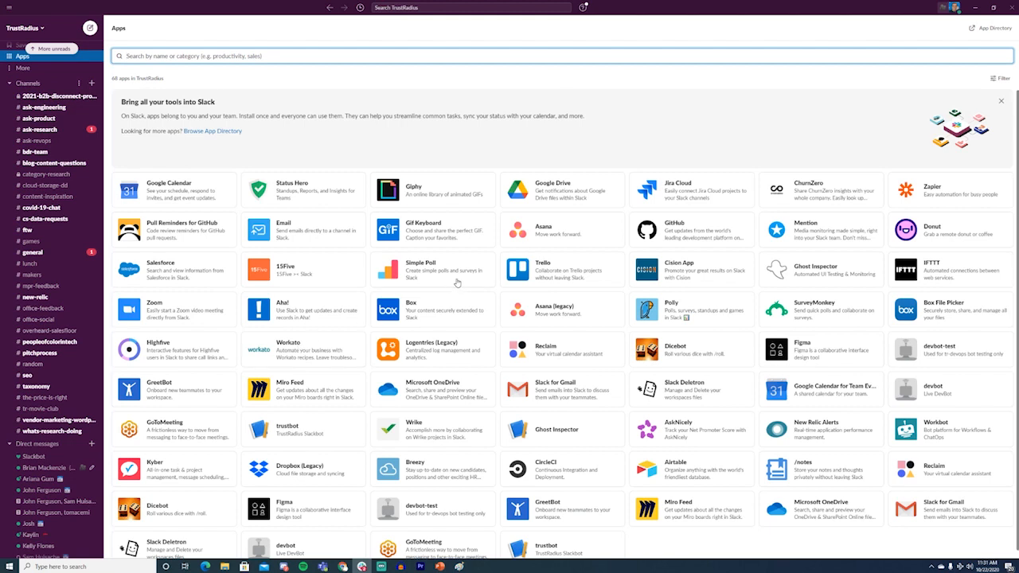
mouse_move(653, 274)
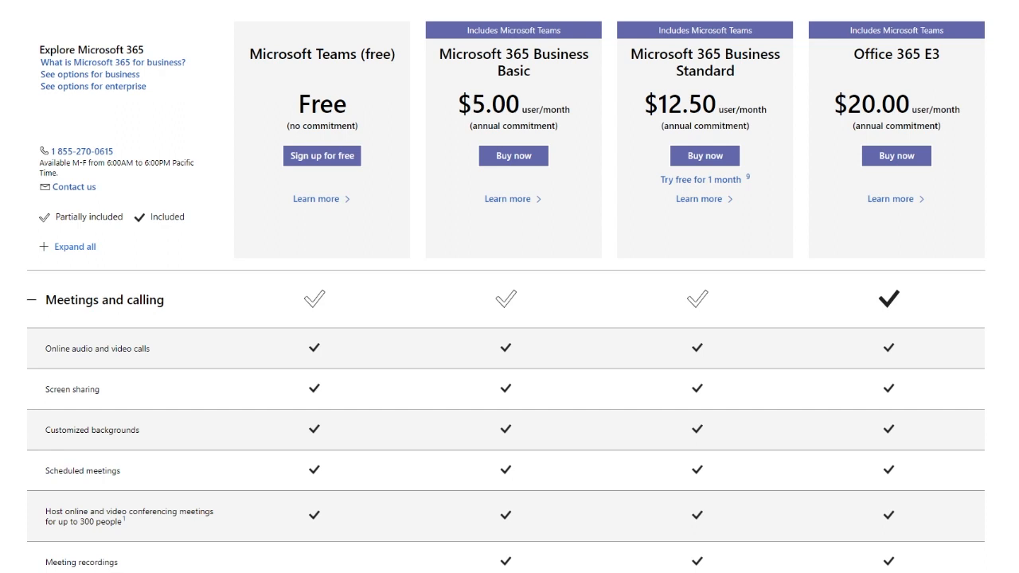
mouse_move(272, 137)
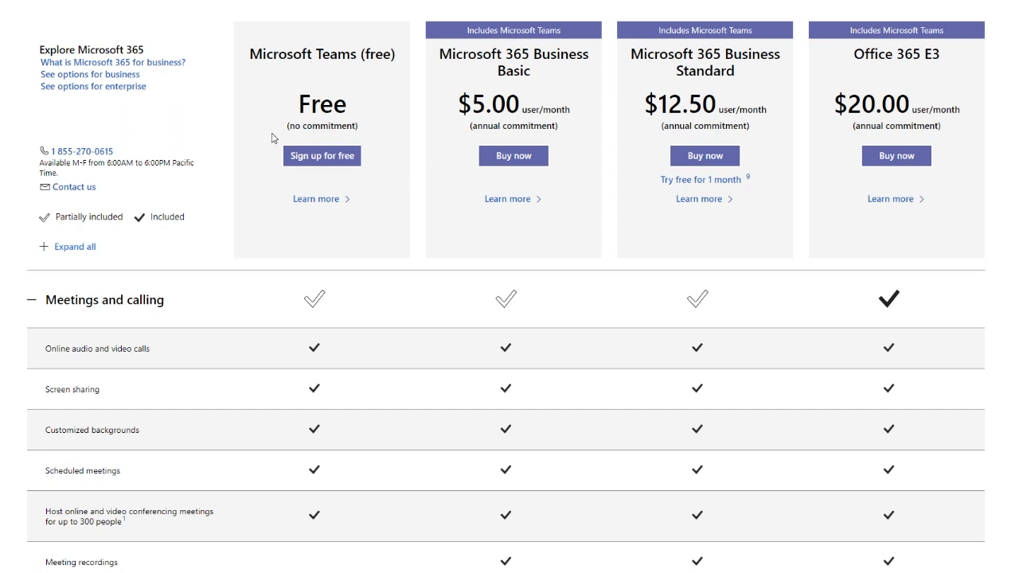
mouse_move(203, 370)
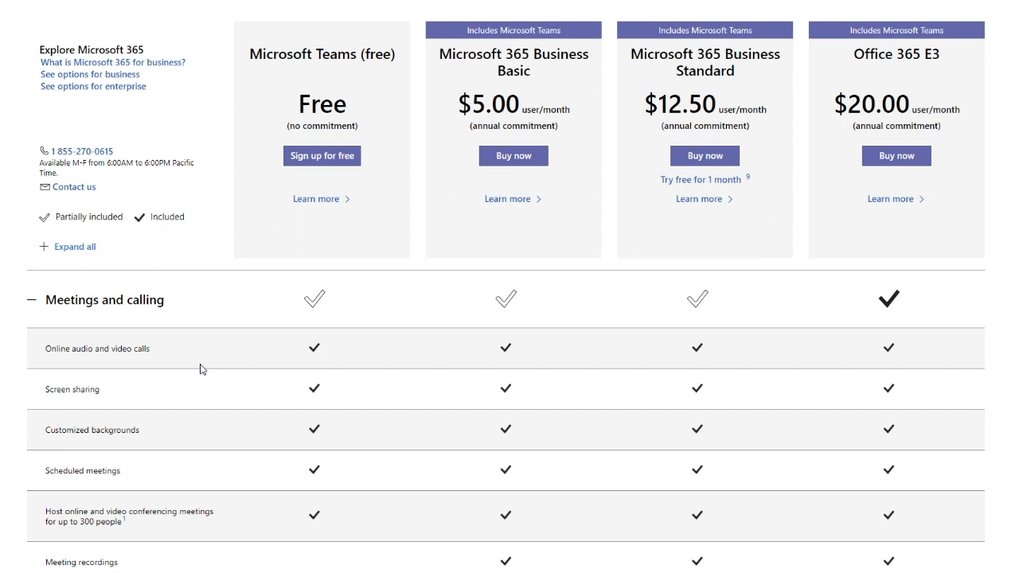
mouse_move(207, 318)
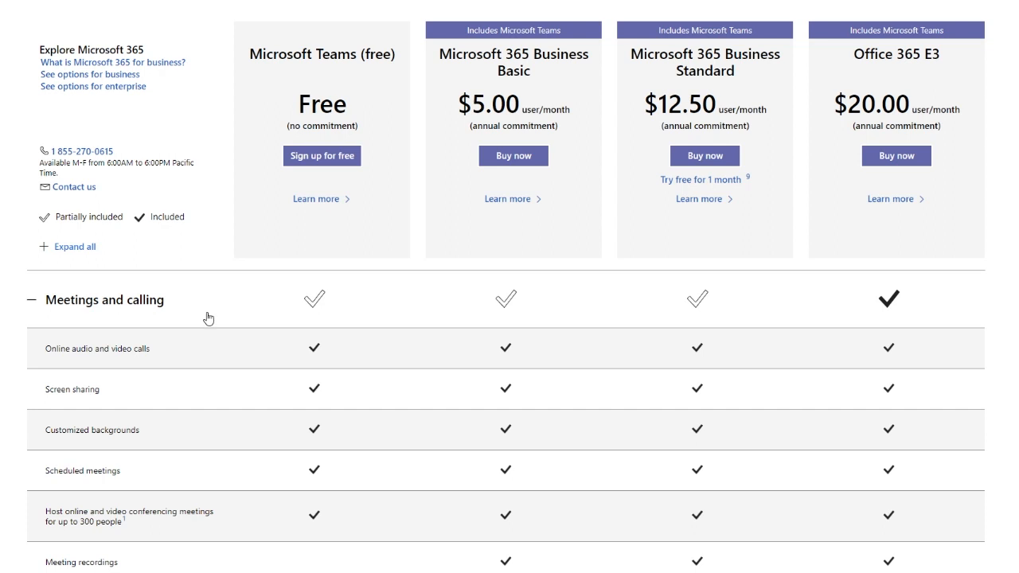
mouse_move(261, 306)
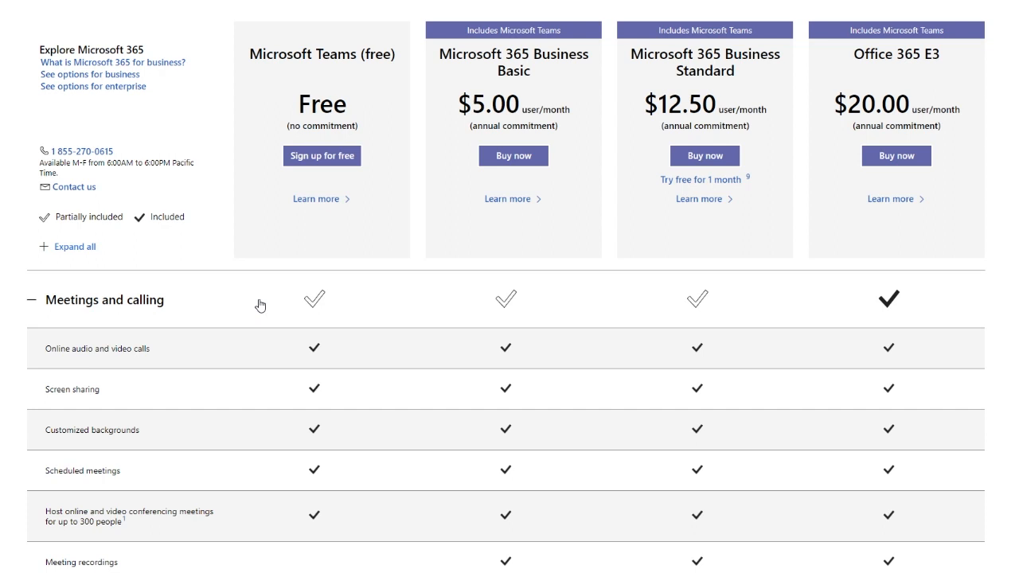
mouse_move(474, 125)
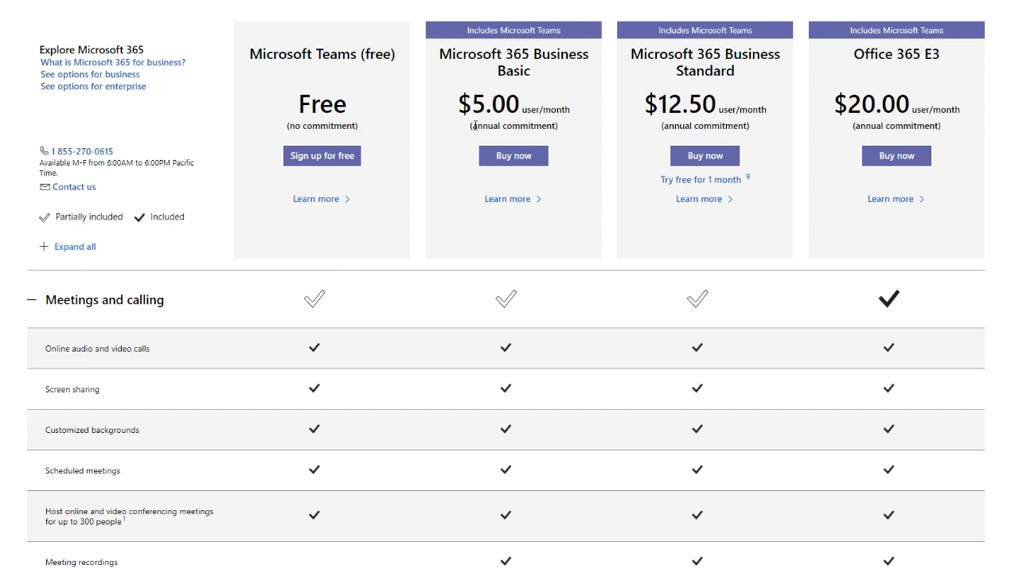
mouse_move(958, 98)
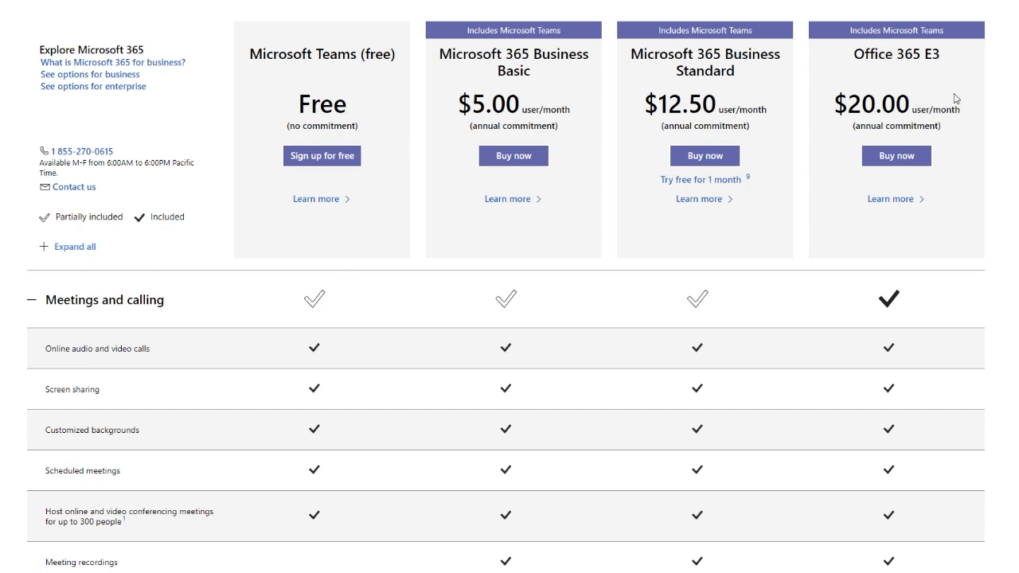
mouse_move(1007, 150)
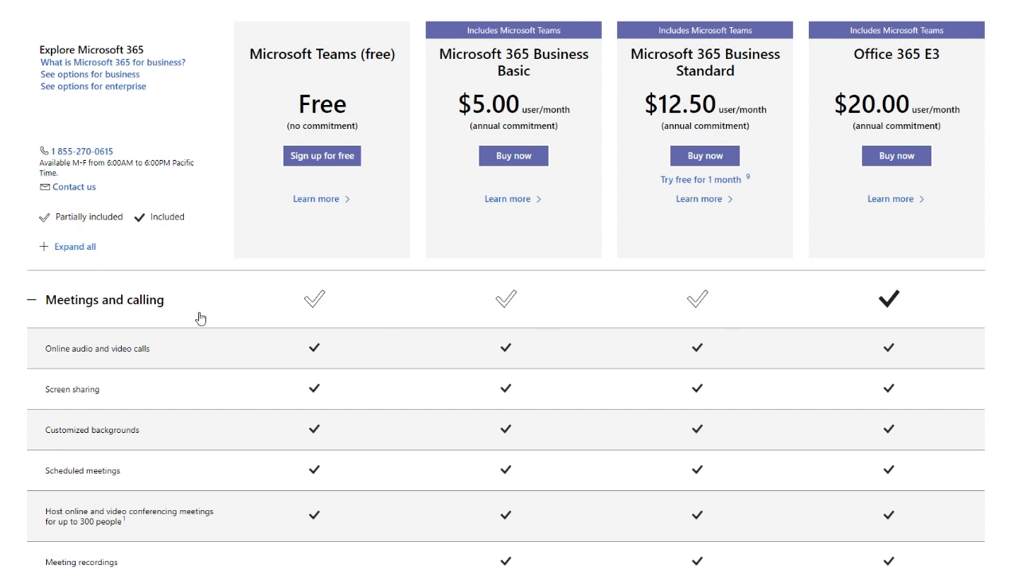
Collapse the Meetings and calling section and scroll through the plan comparison table
click(32, 299)
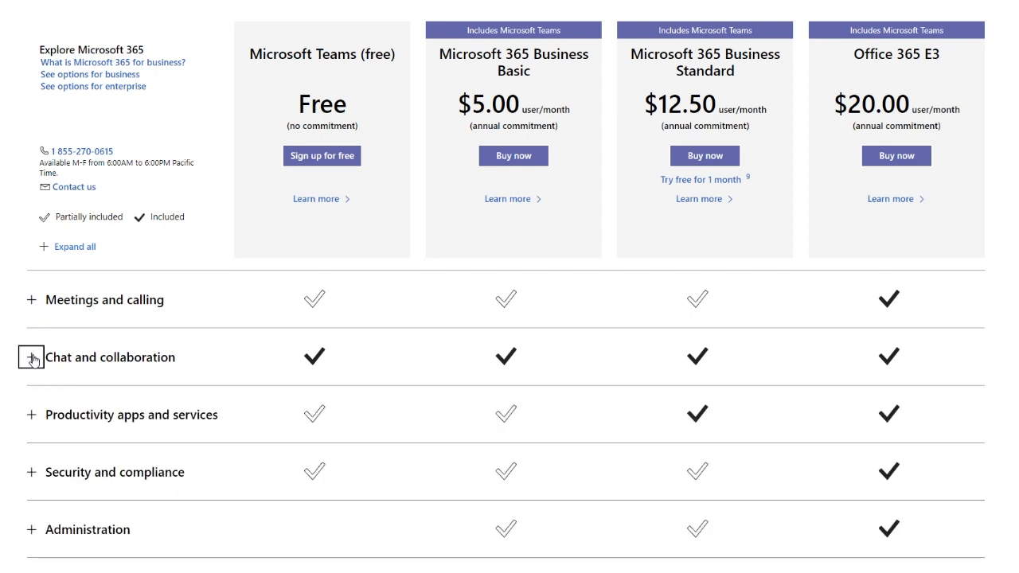
scroll(down, 3)
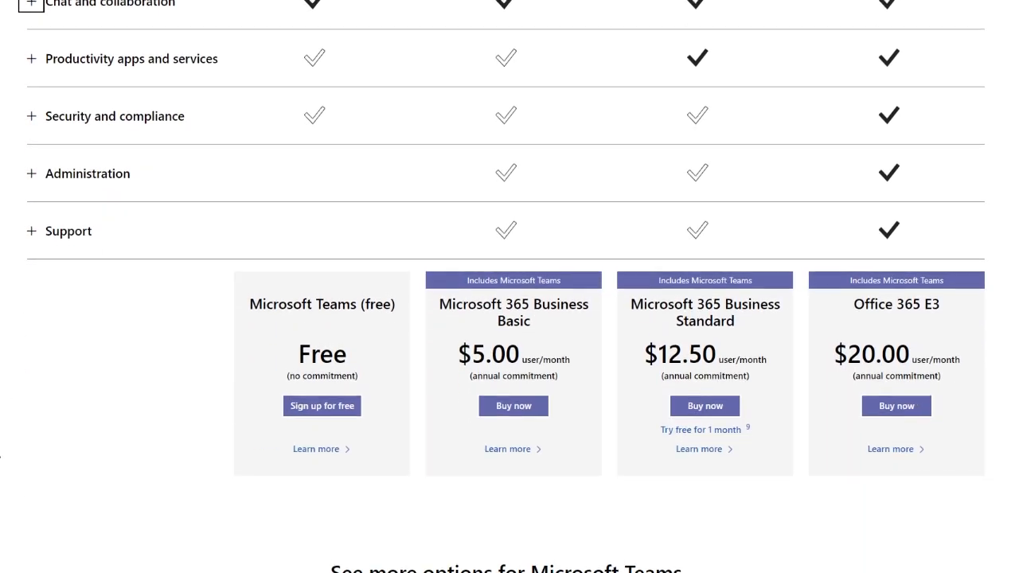
scroll(up, 3)
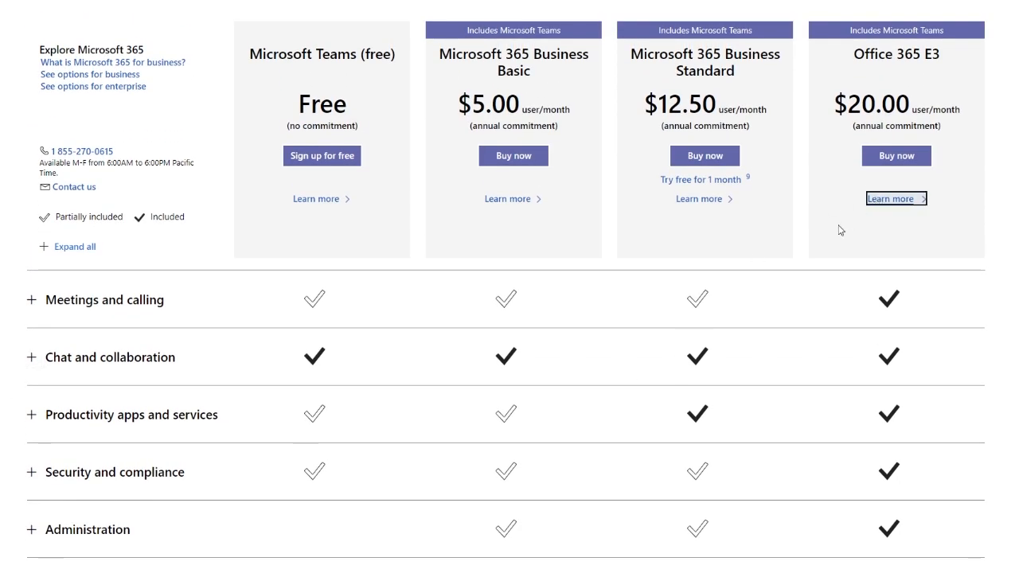
View the Office 365 E3 plan details page and browse its contents
click(892, 198)
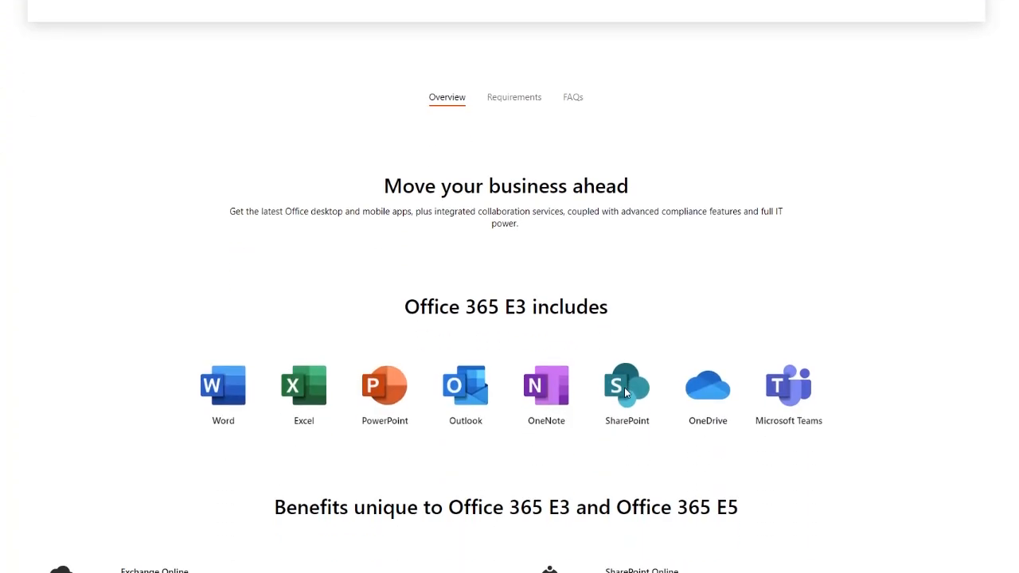
scroll(down, 3)
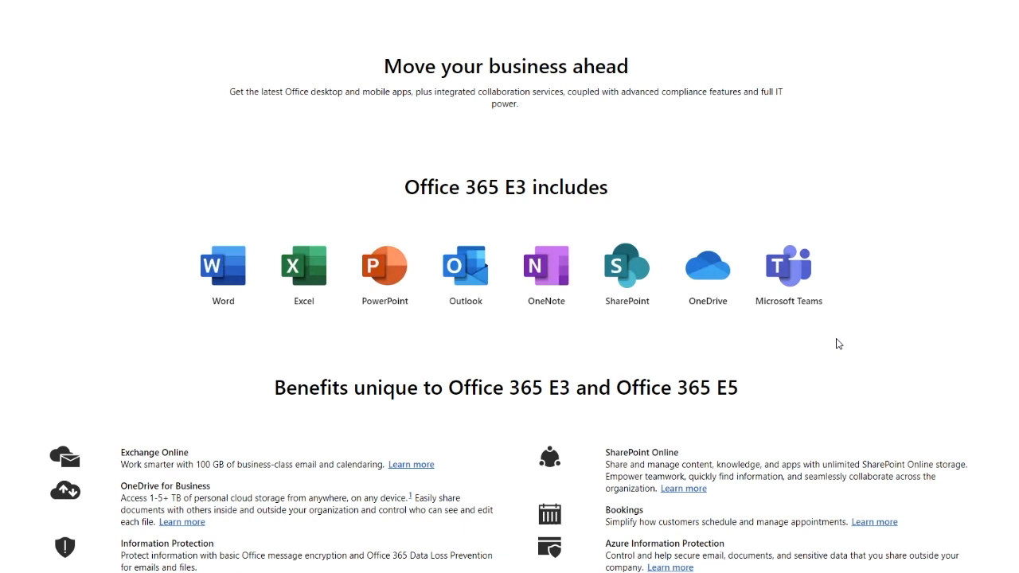
mouse_move(822, 344)
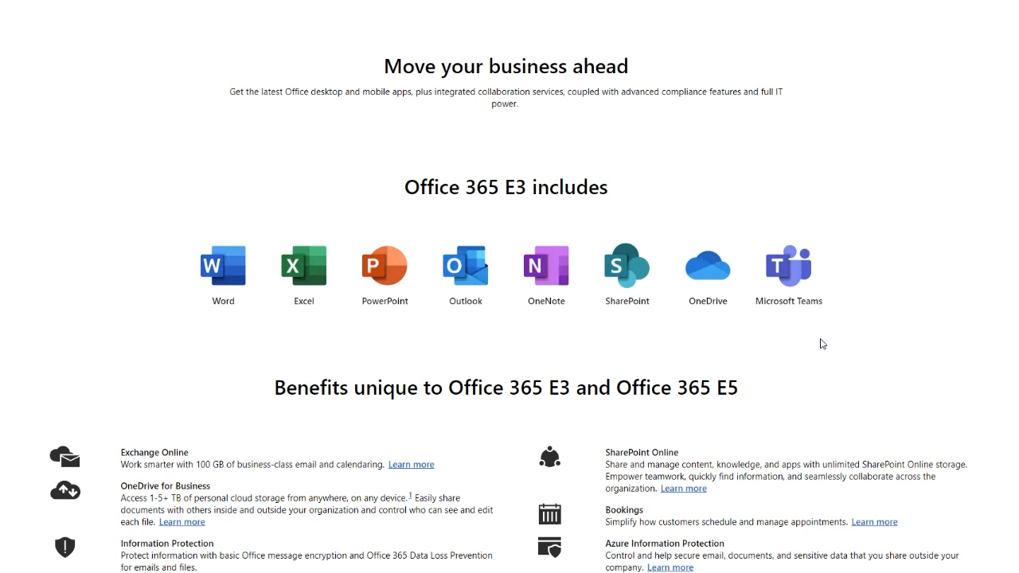
mouse_move(820, 344)
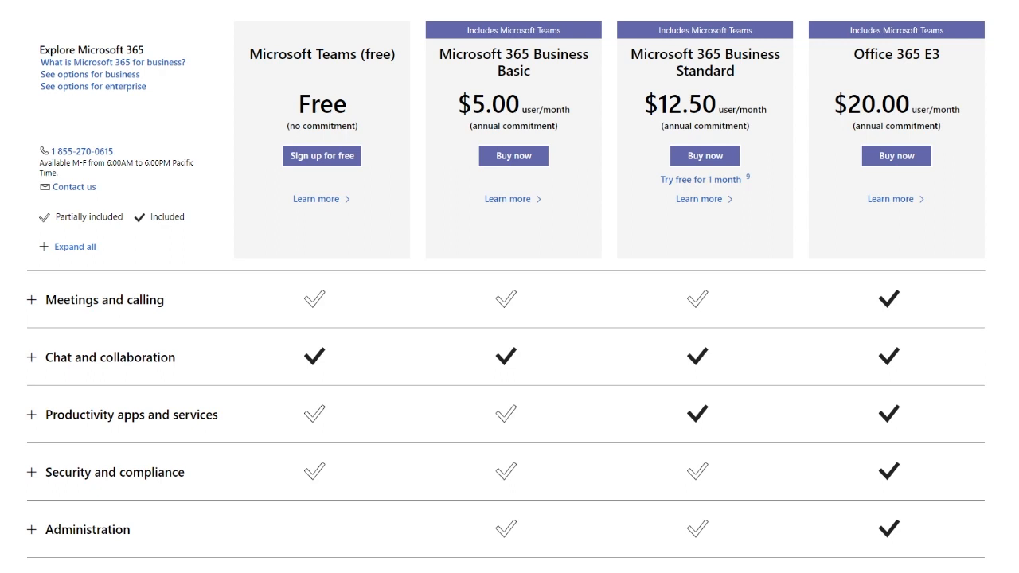
mouse_move(510, 199)
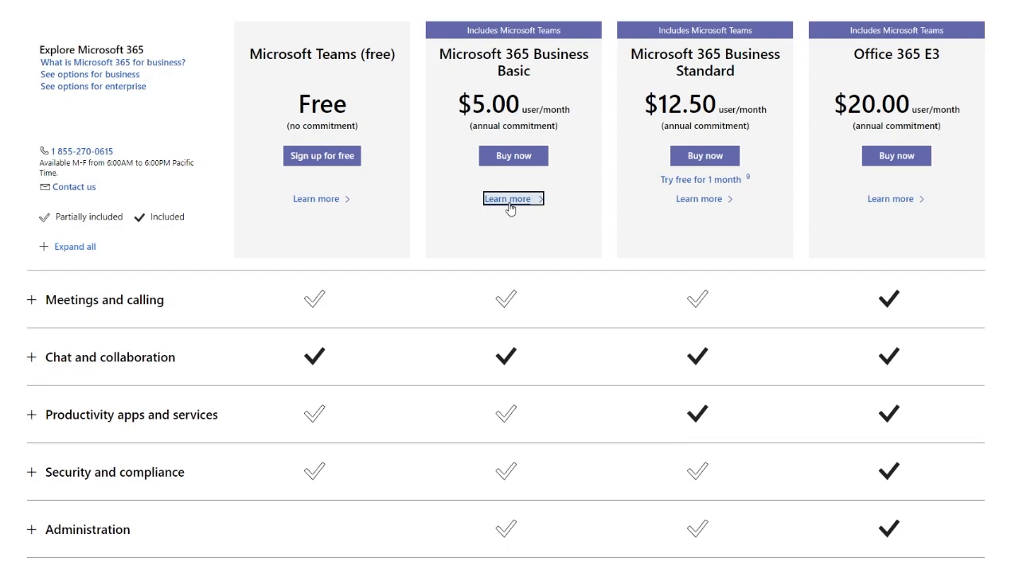
View the Microsoft 365 Business Basic plan page ($5.00 per user per month) and its included services
click(508, 197)
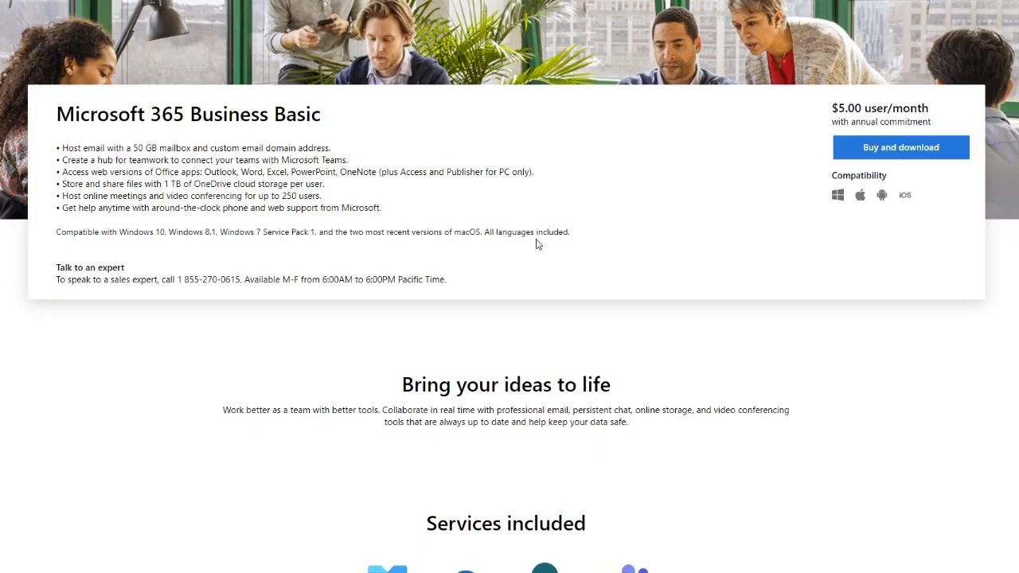
mouse_move(696, 261)
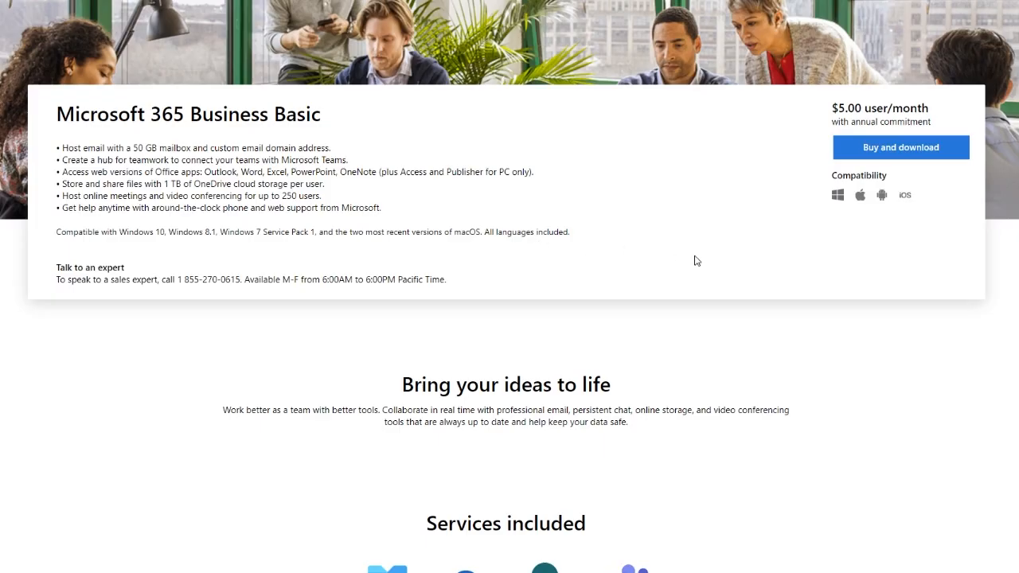
mouse_move(697, 245)
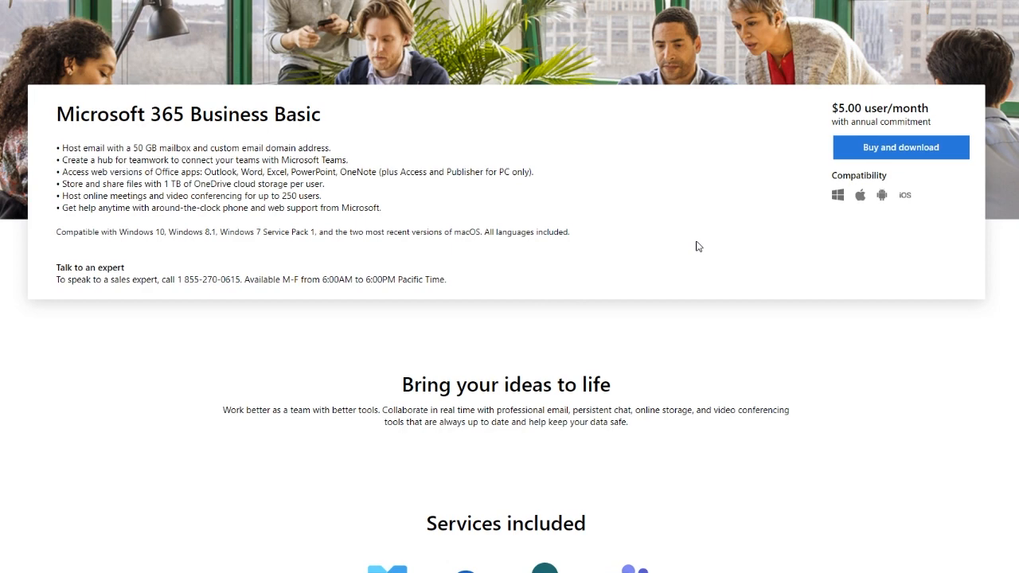
scroll(down, 3)
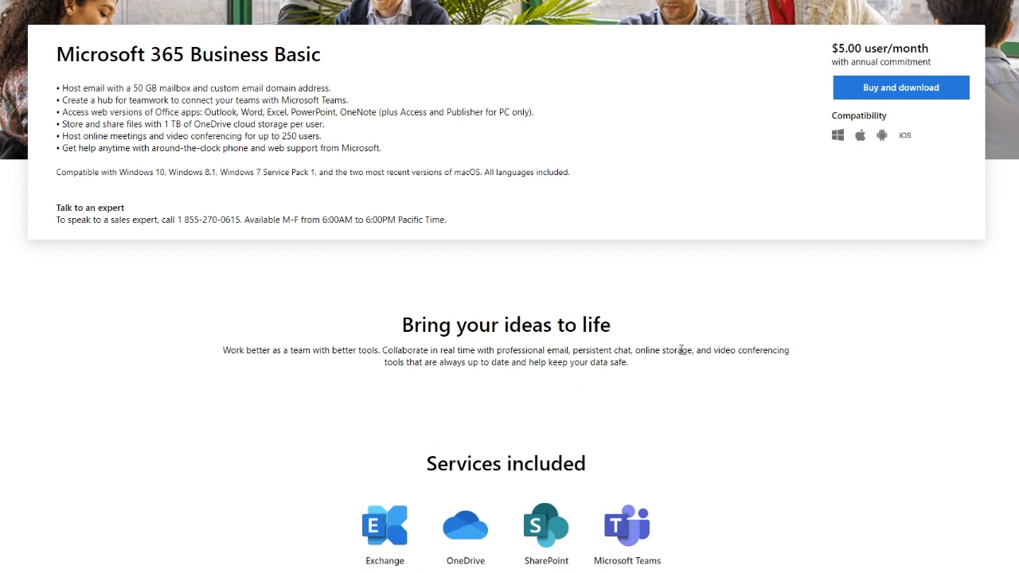
mouse_move(301, 274)
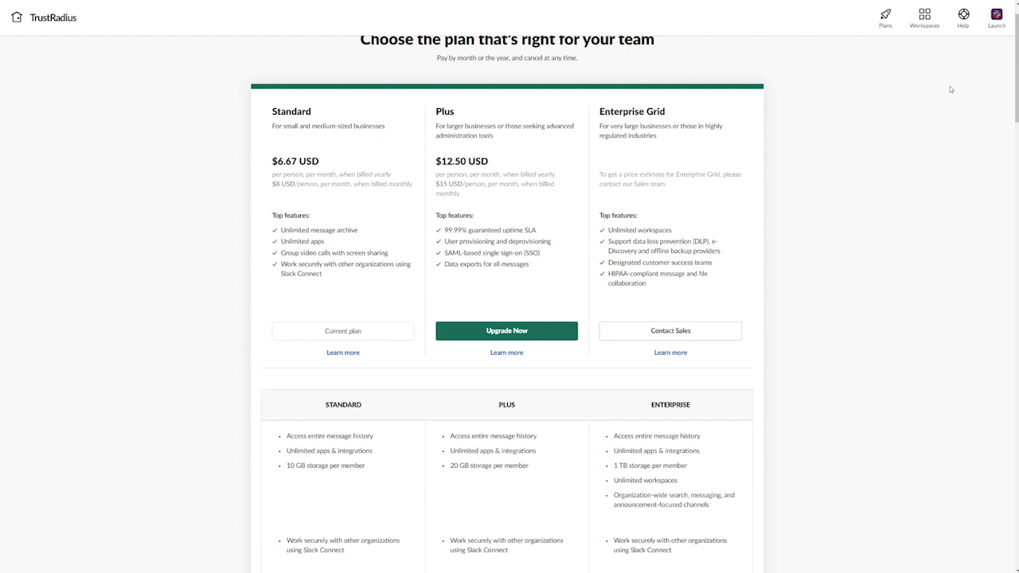
mouse_move(997, 77)
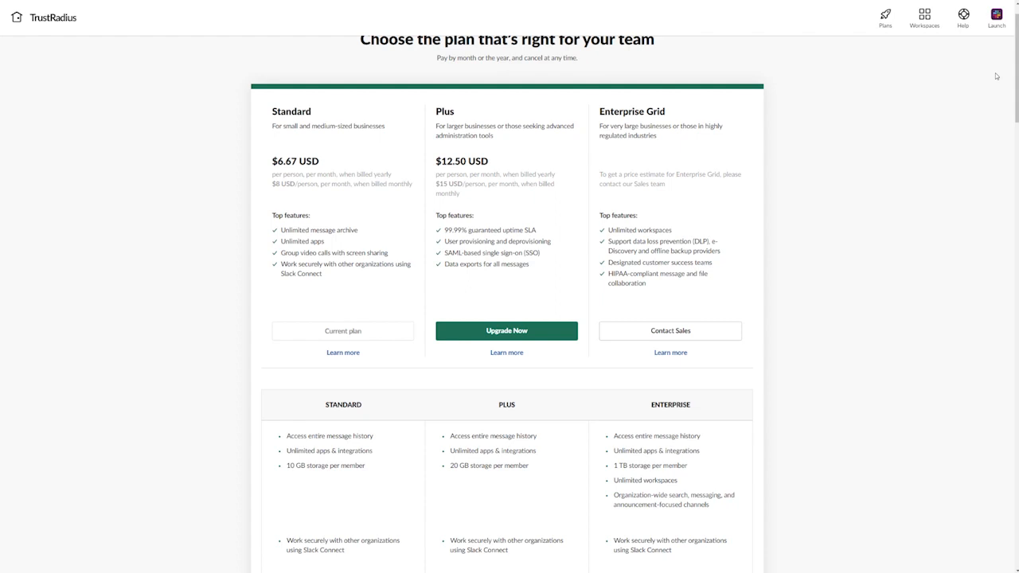
mouse_move(968, 86)
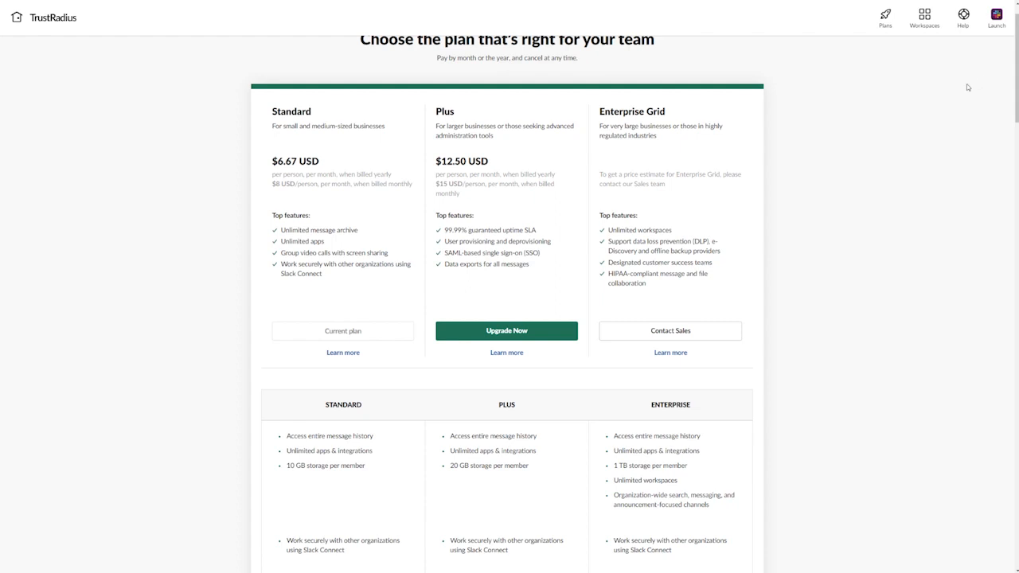
mouse_move(943, 114)
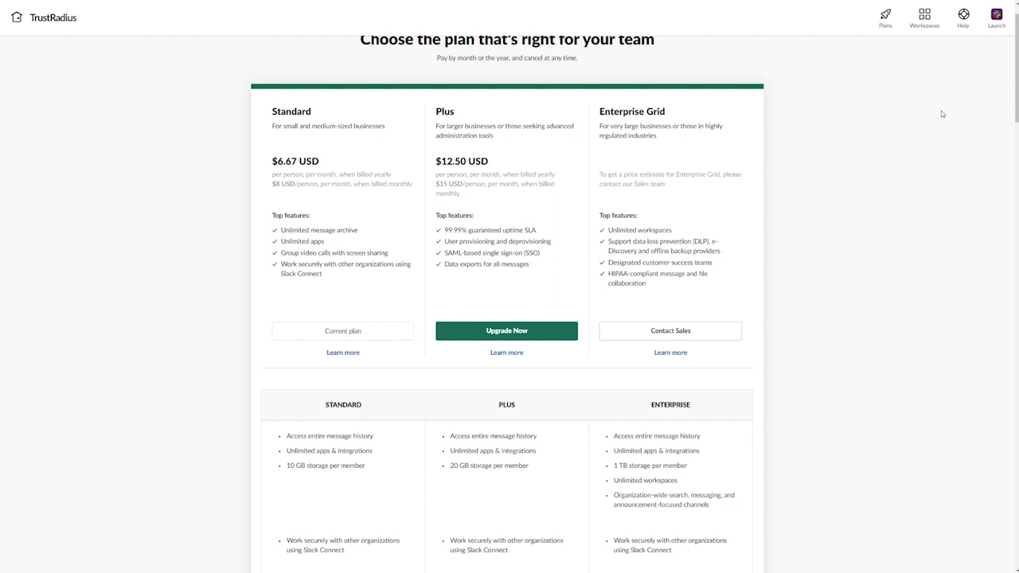
mouse_move(898, 188)
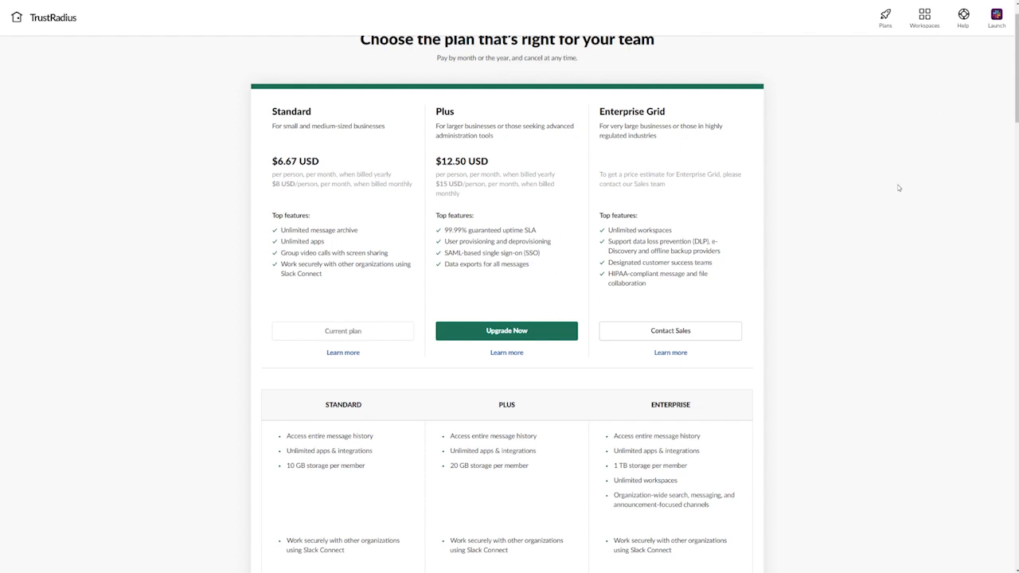
Browse Slack's comparison of the Standard, Plus and Enterprise Grid plan features
scroll(down, 3)
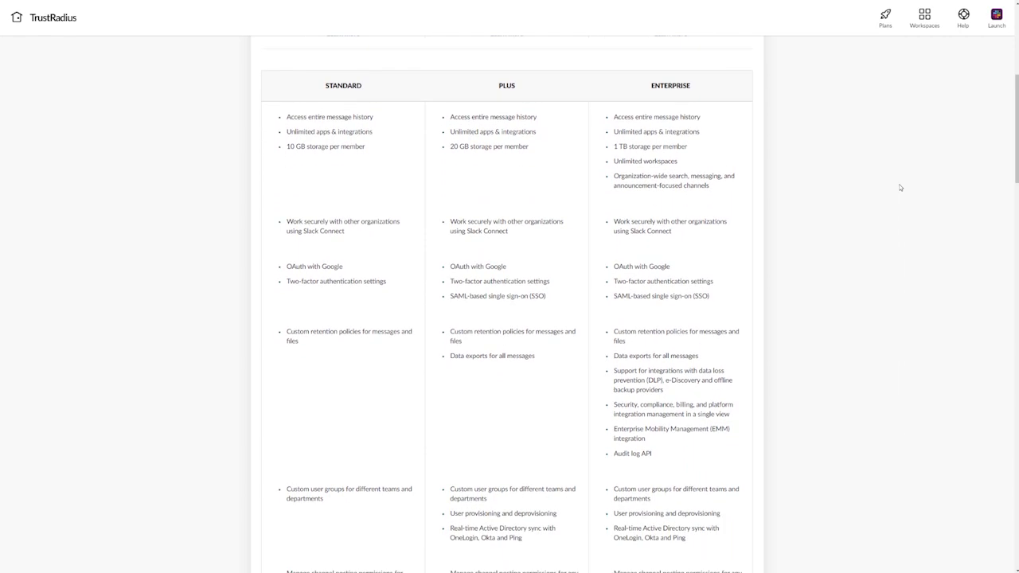
scroll(down, 3)
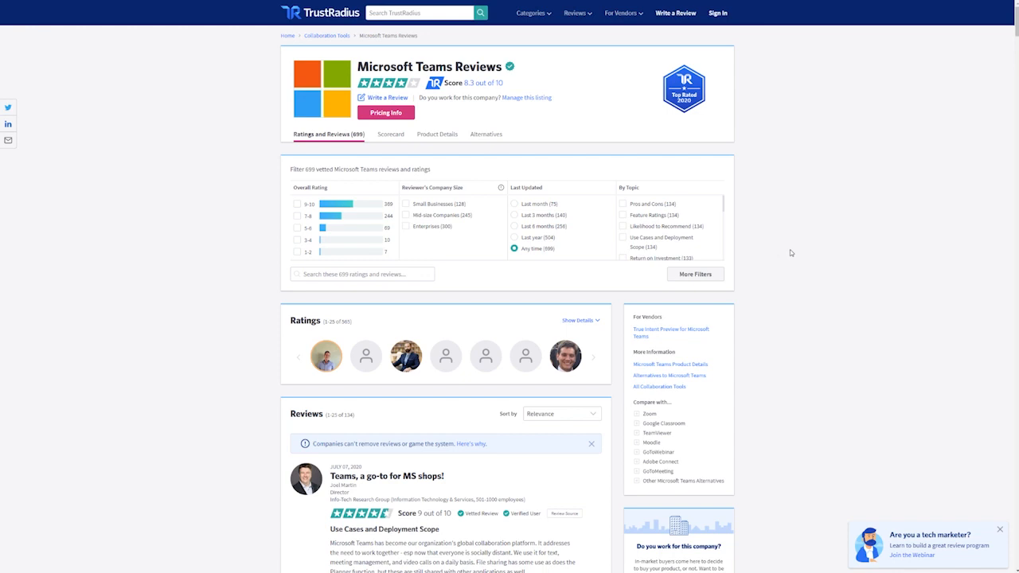
Read the full first review, "Teams, a go-to for MS shops!", down to its key insights
scroll(down, 3)
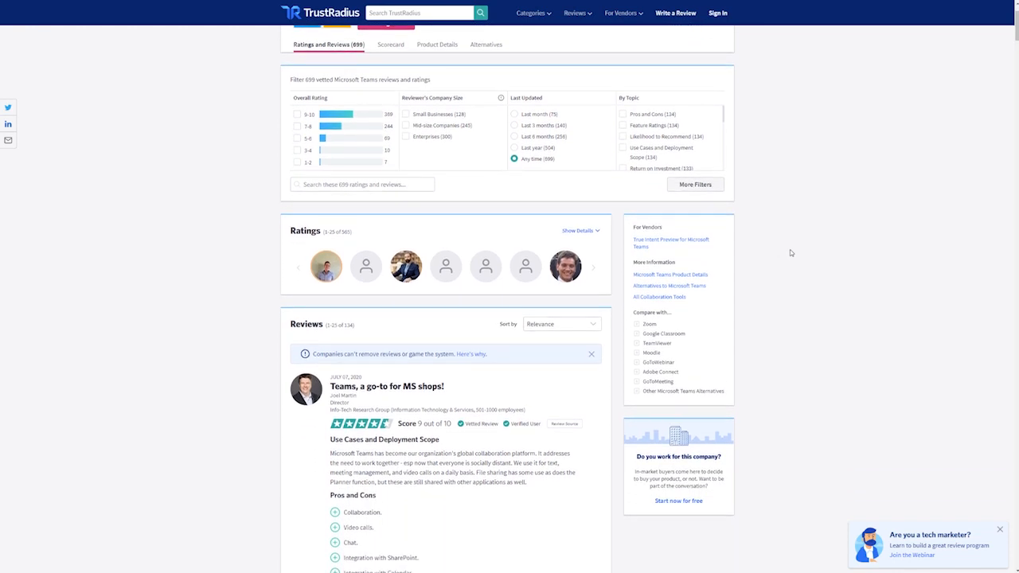
scroll(down, 3)
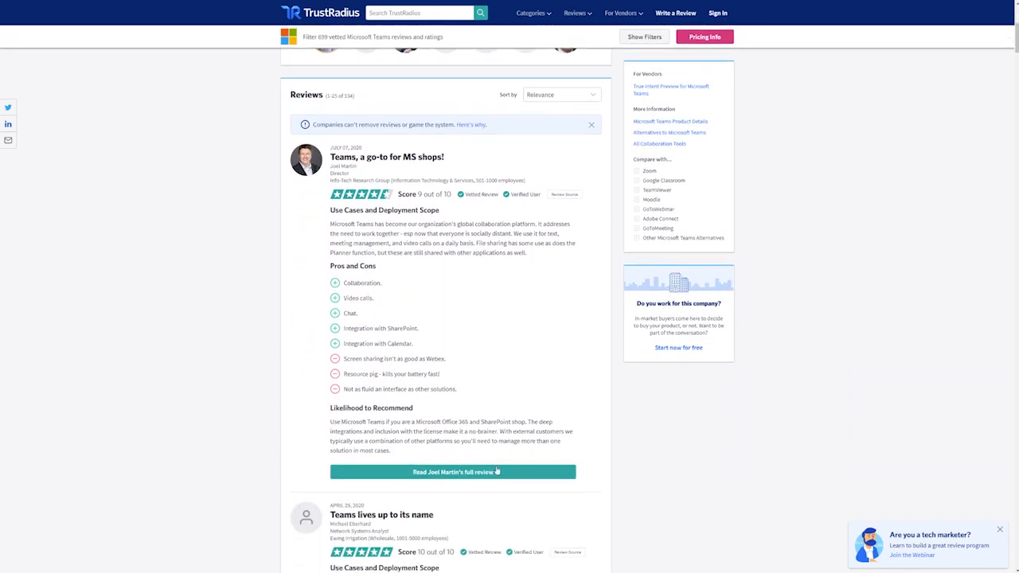
click(452, 472)
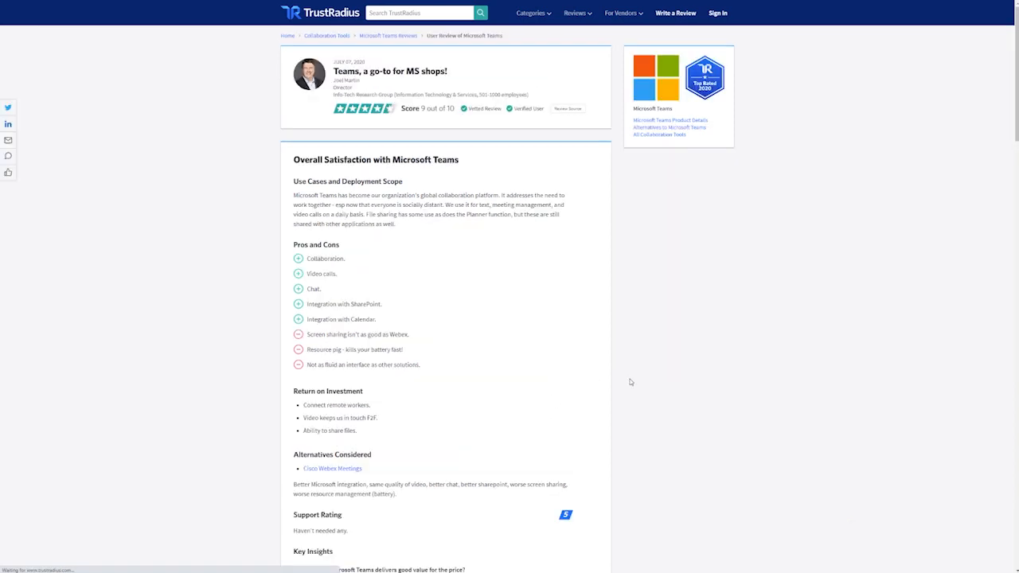
scroll(down, 3)
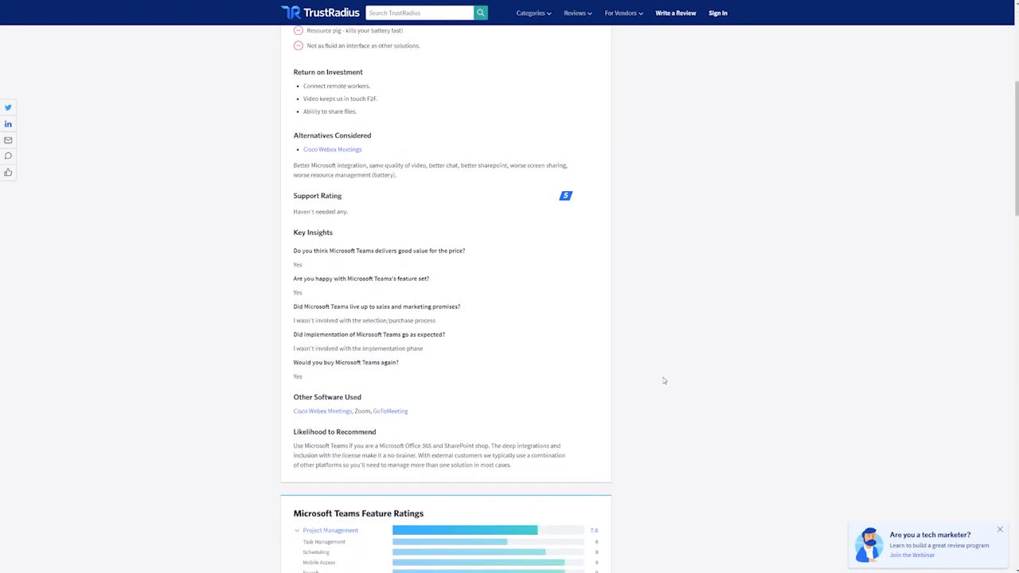